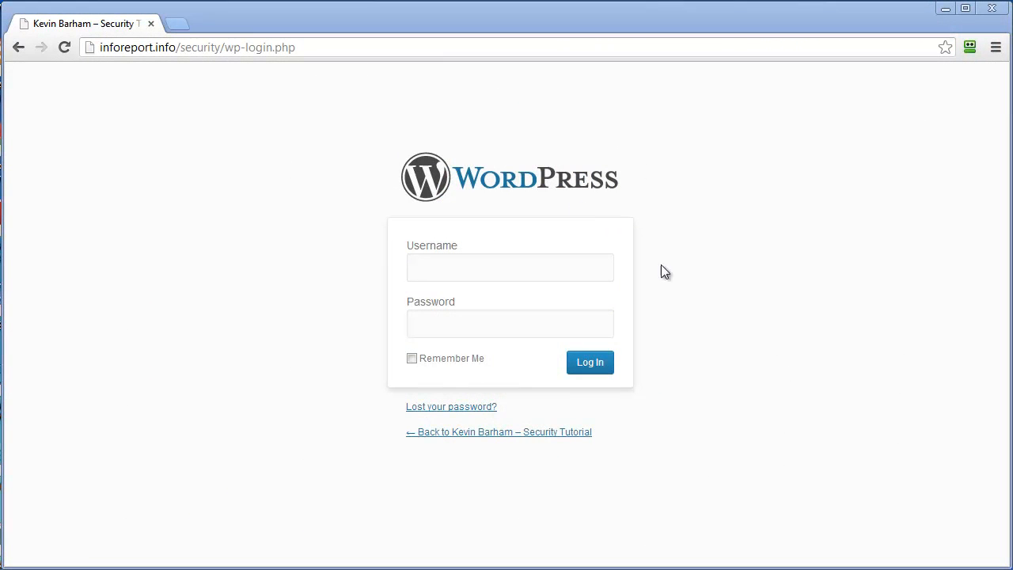
mouse_move(718, 393)
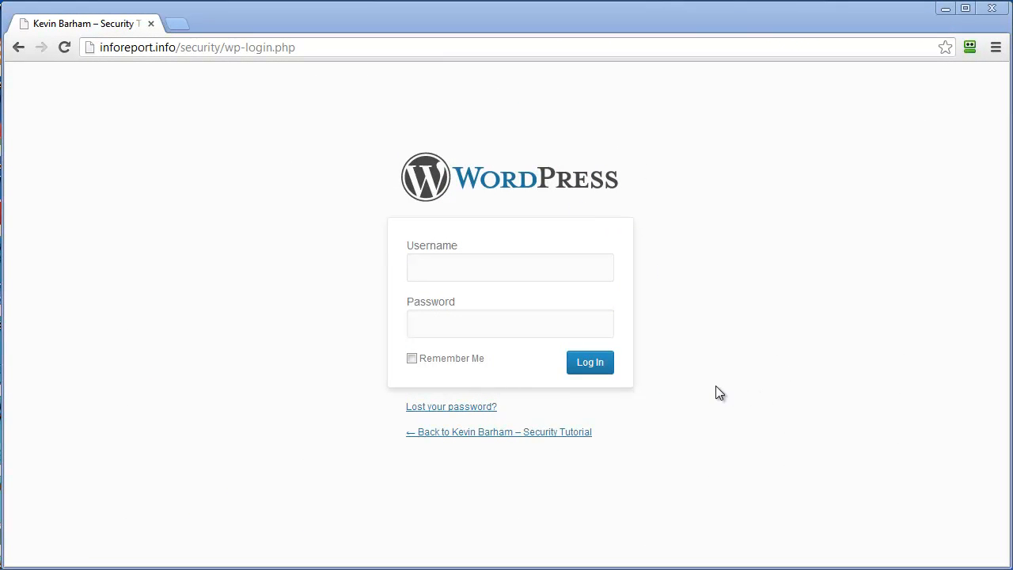
Step: Log in to wp-login.php with the admin username and password
click(510, 267)
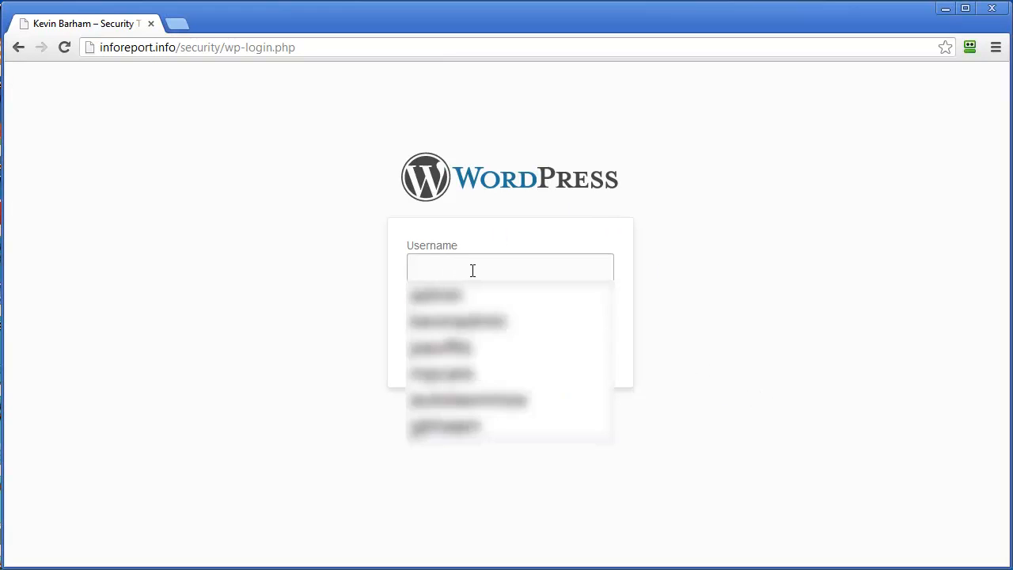
text(admin)
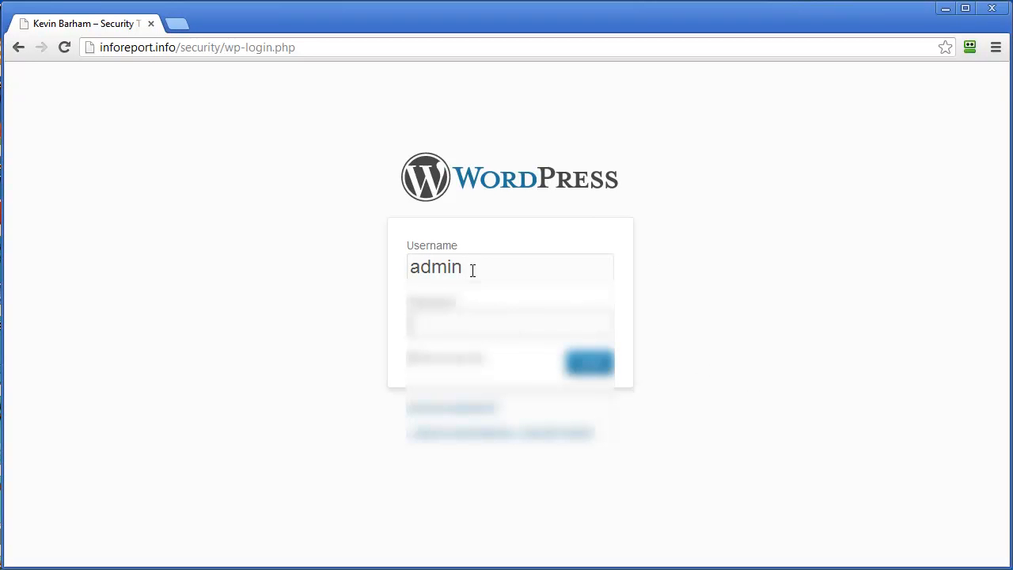
text(•••••)
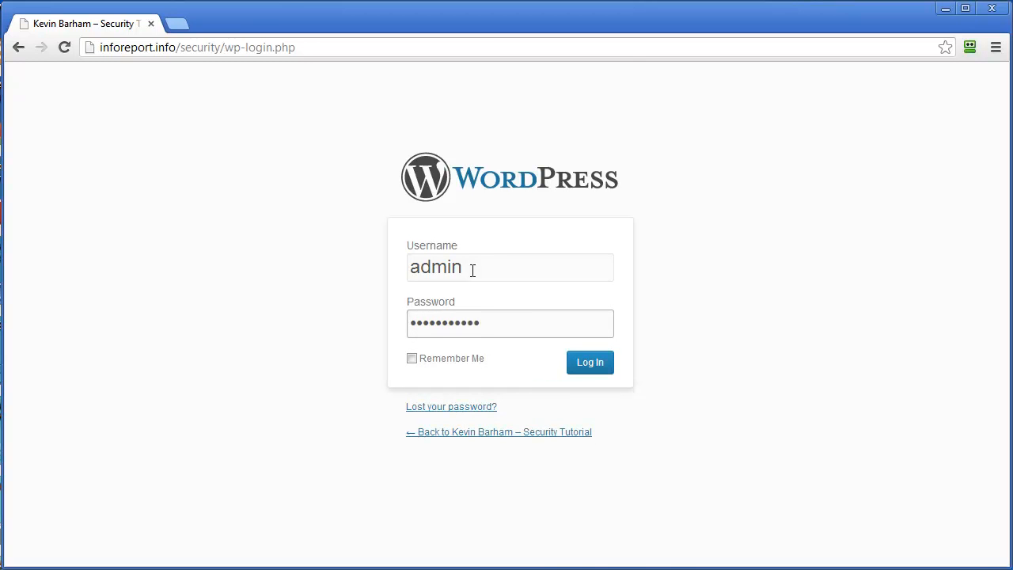
click(590, 362)
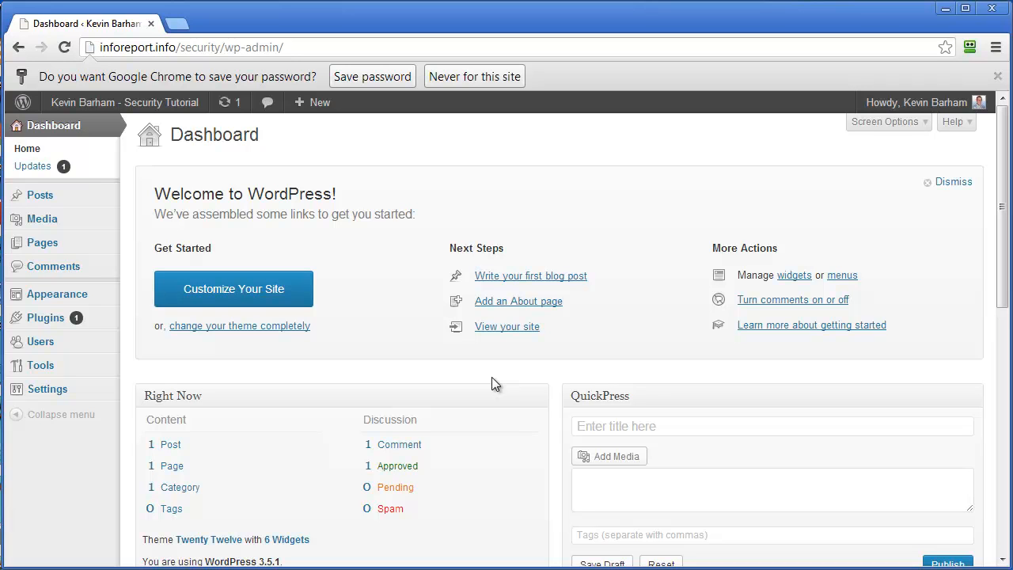
Step: Go to Tools > Backup Creator in the admin sidebar
click(167, 416)
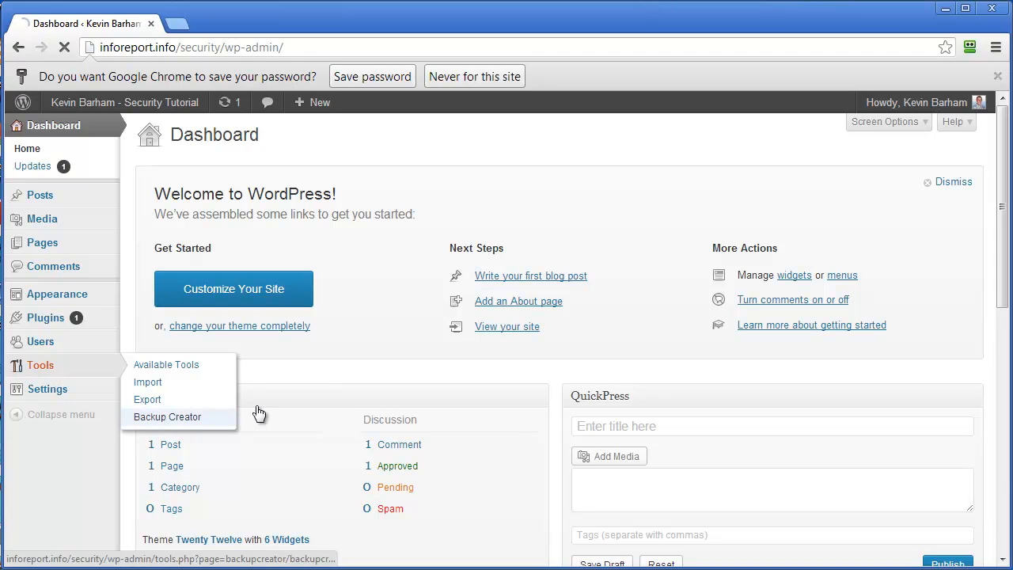
click(167, 417)
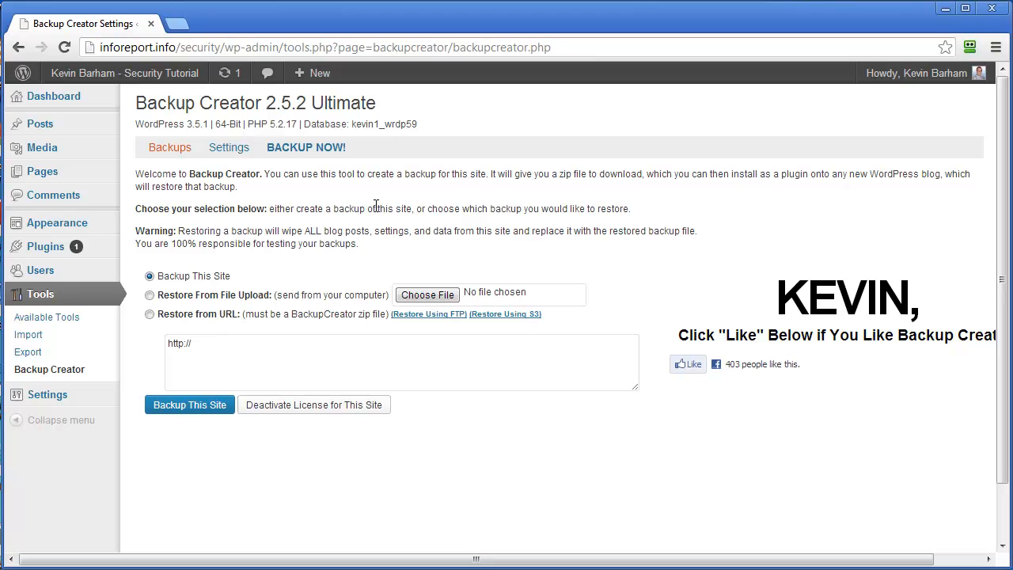
mouse_move(275, 495)
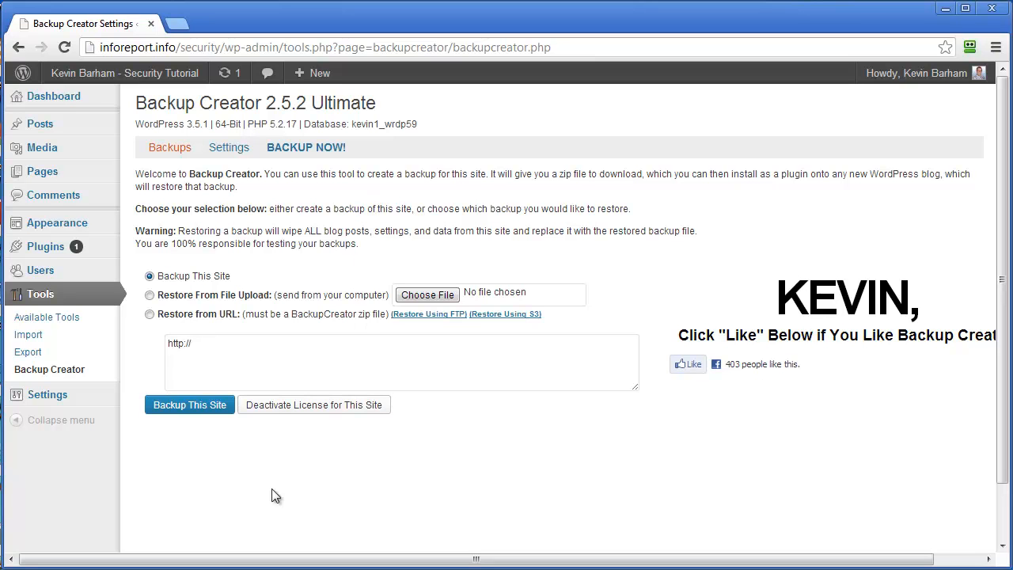
mouse_move(304, 277)
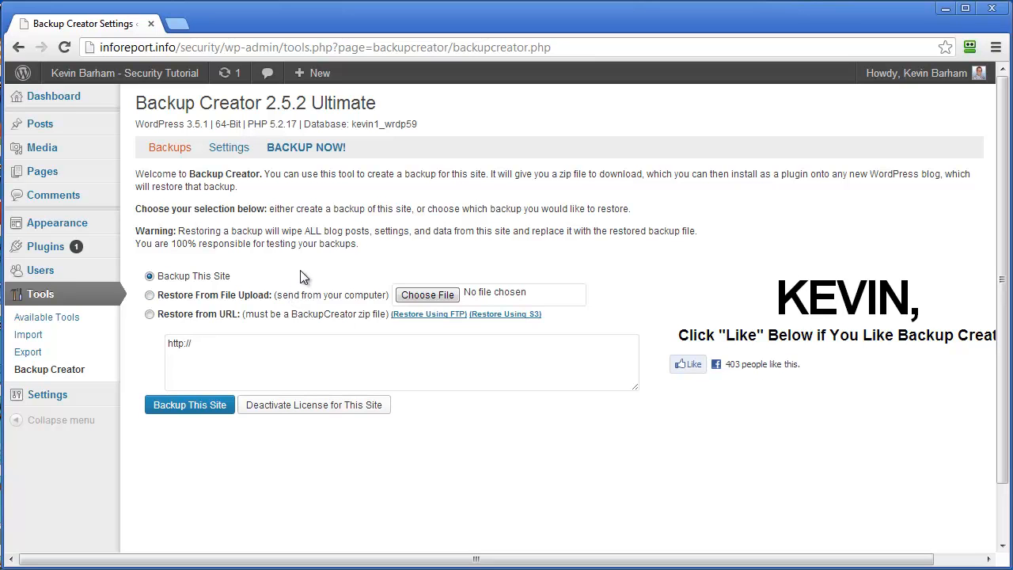
mouse_move(46, 246)
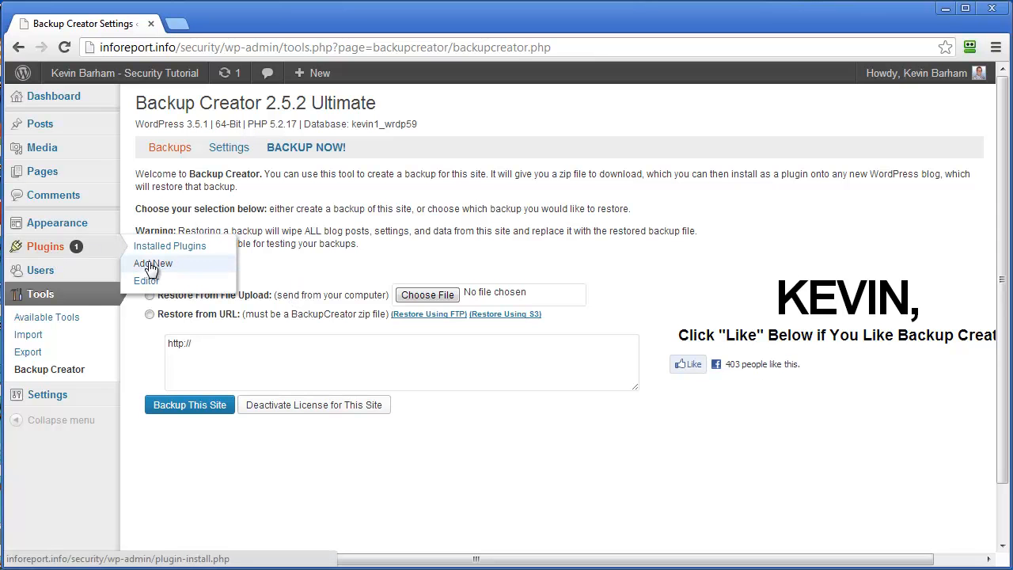
Step: Search the plugin directory for 'Better WP Security' under Plugins > Add New
click(152, 263)
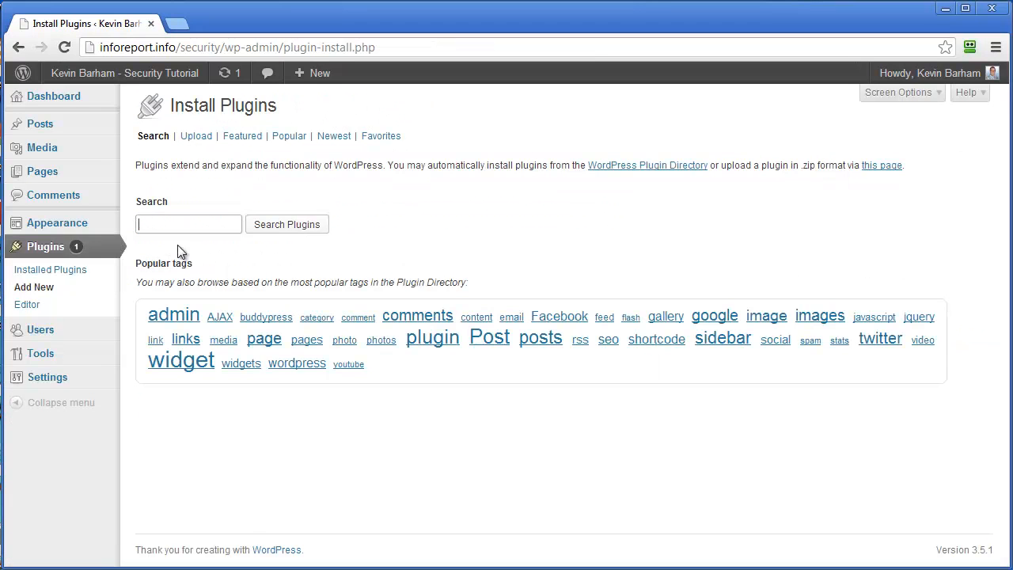
text(be)
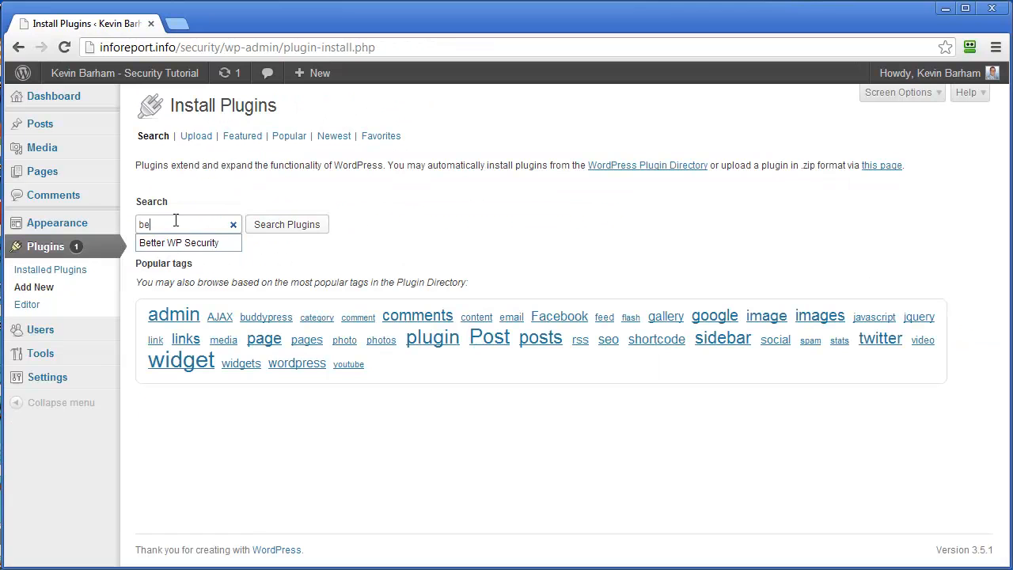
click(179, 242)
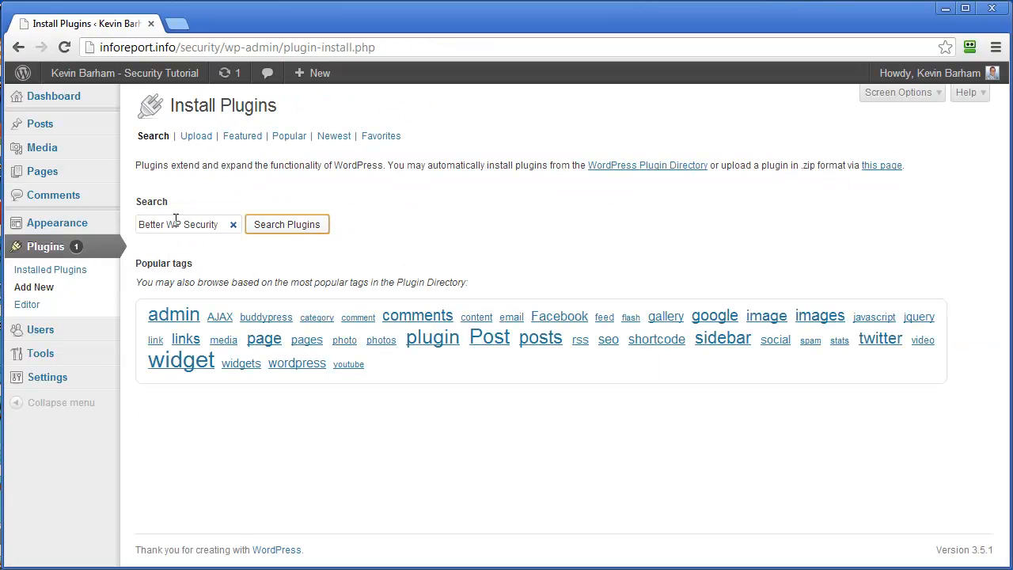
click(287, 224)
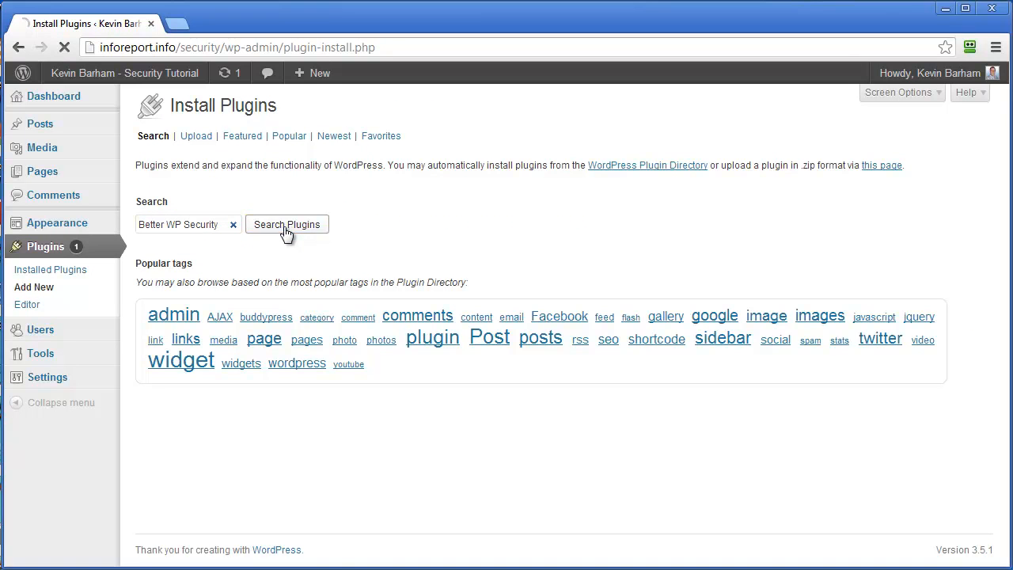
click(287, 224)
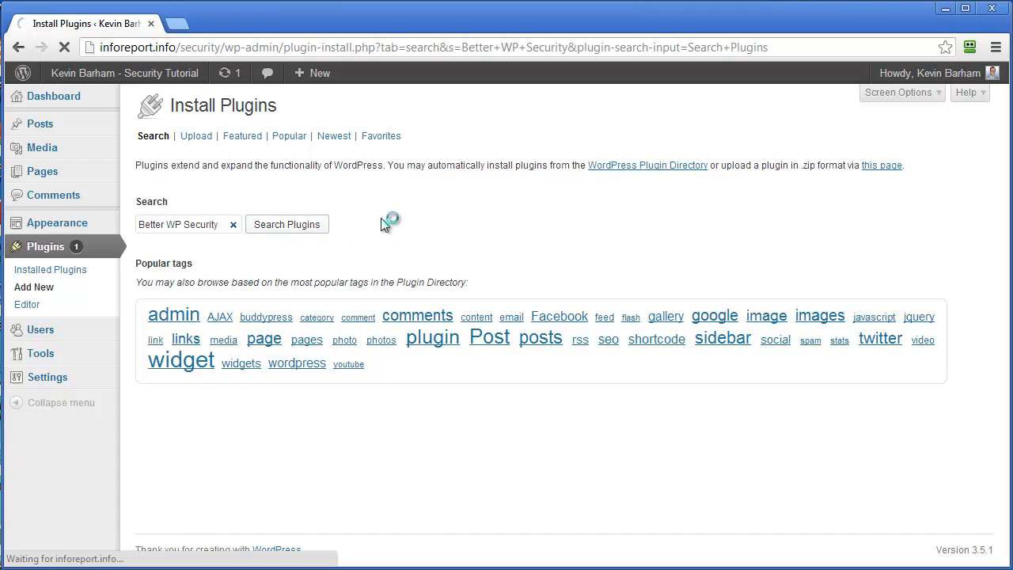
click(287, 224)
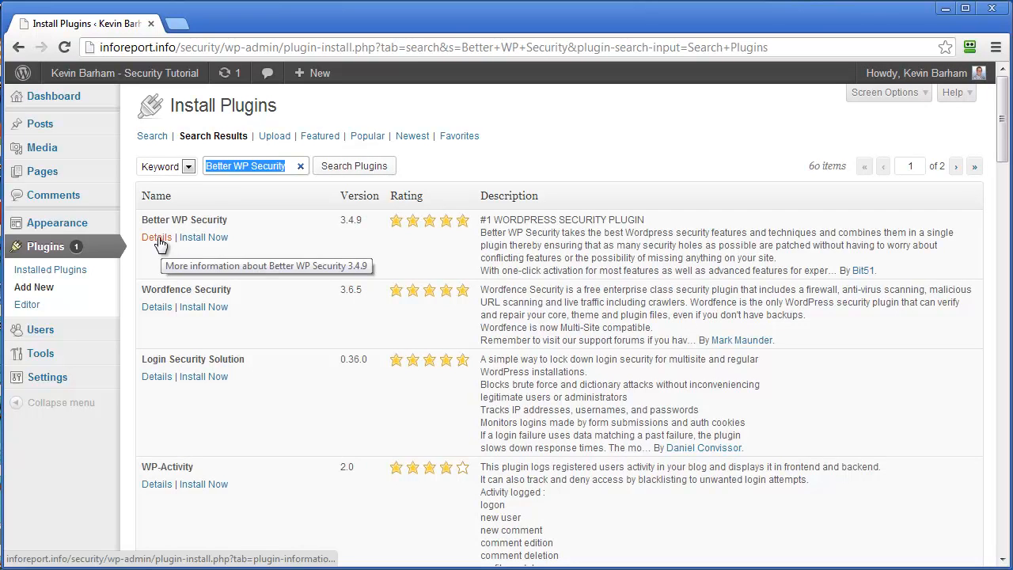
Step: Open the Better WP Security 3.4.9 details and install the plugin
click(155, 237)
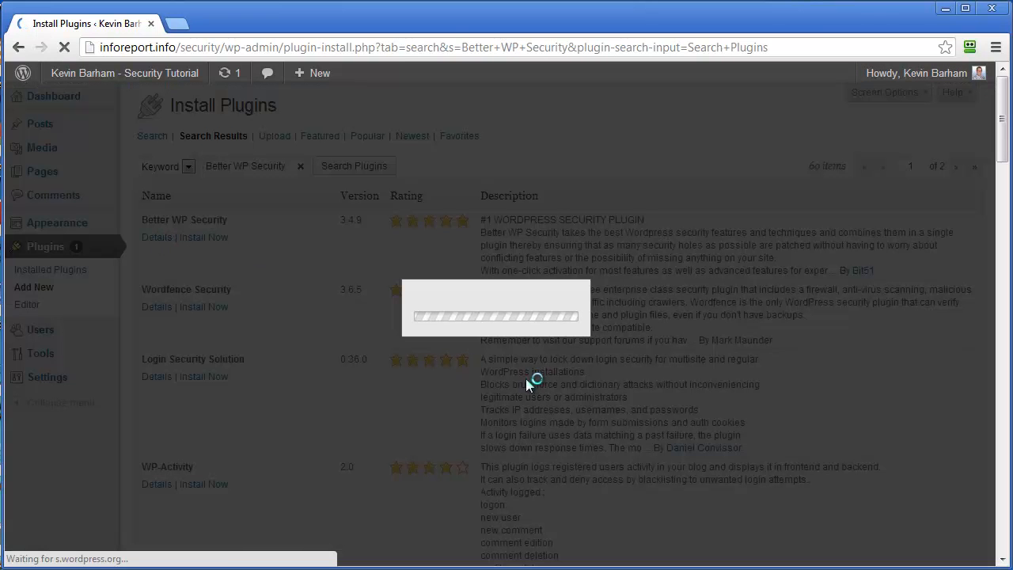
click(156, 237)
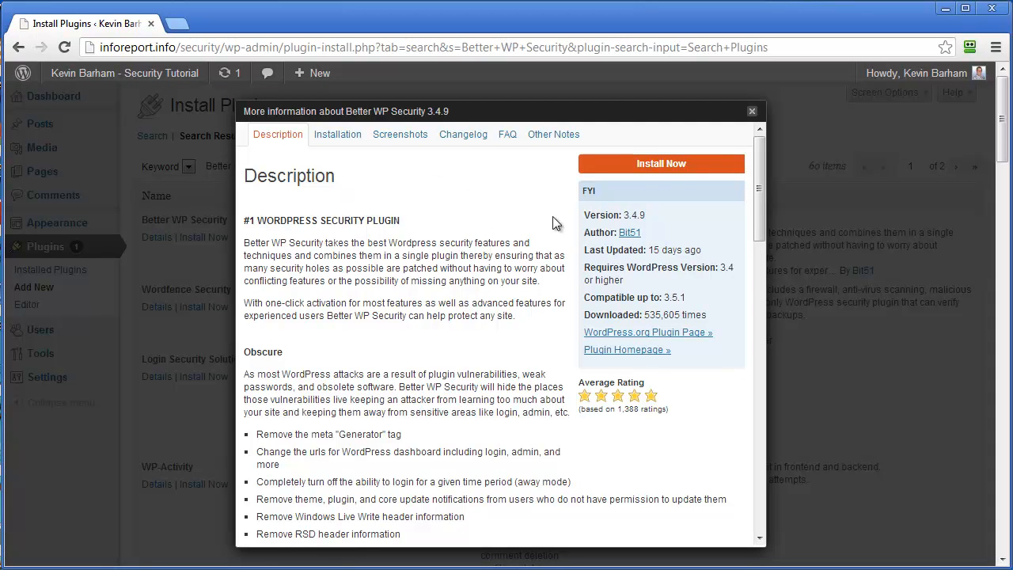
click(661, 164)
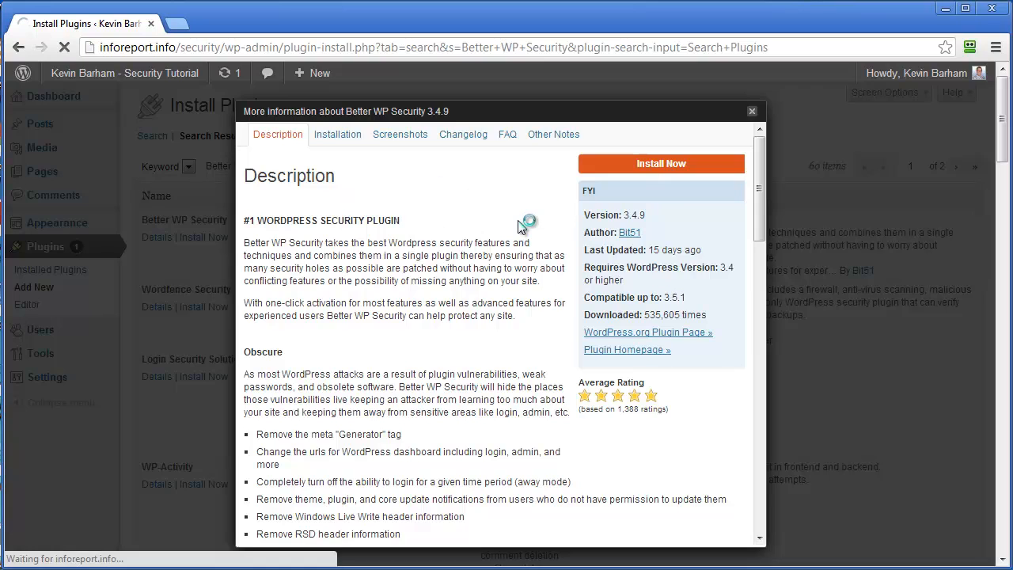
click(661, 163)
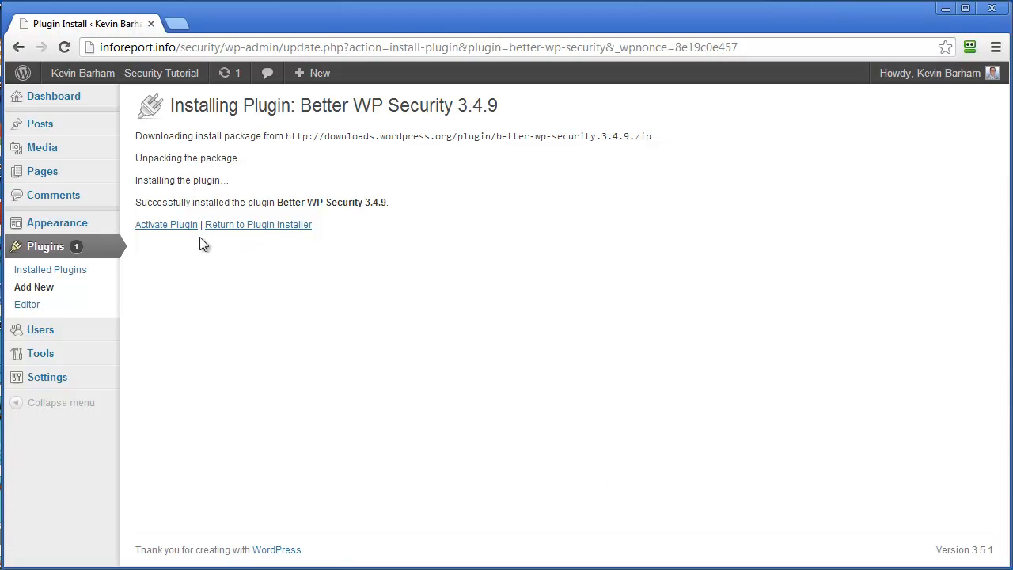
Step: Activate Better WP Security from the installation results page
click(166, 224)
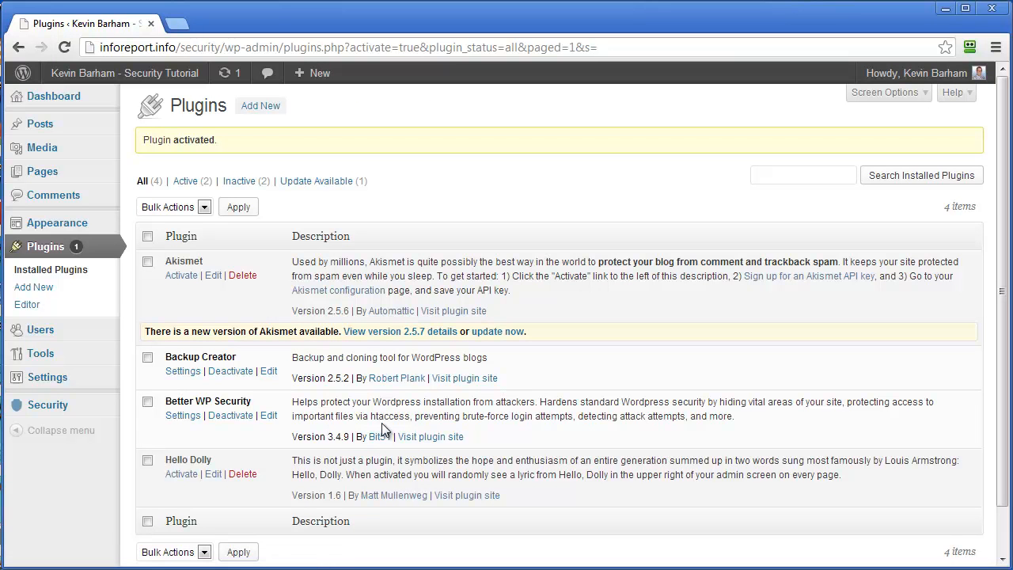
mouse_move(47, 404)
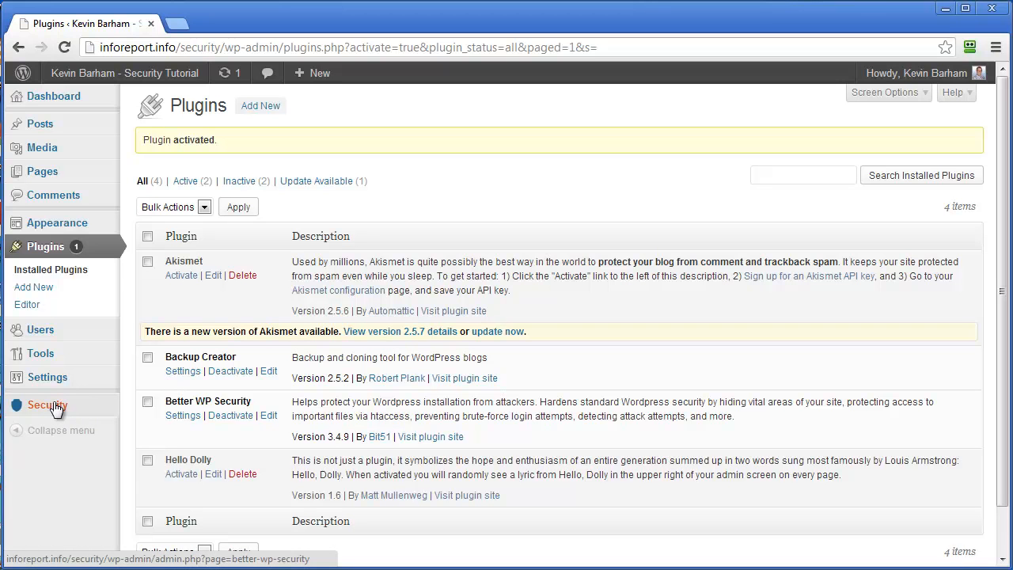
Step: Open Better WP Security setup and back up the database before configuring
click(47, 404)
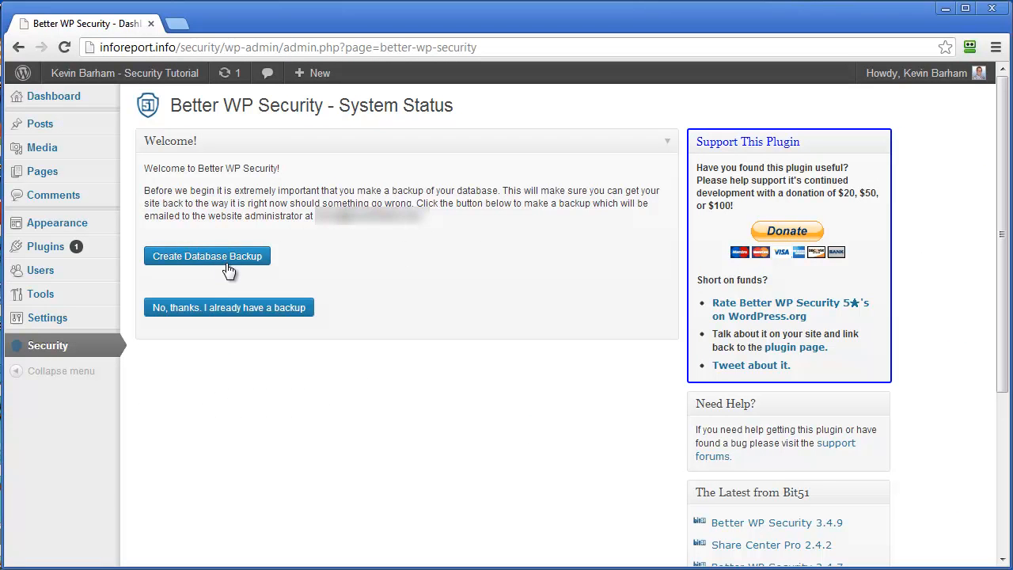
mouse_move(322, 274)
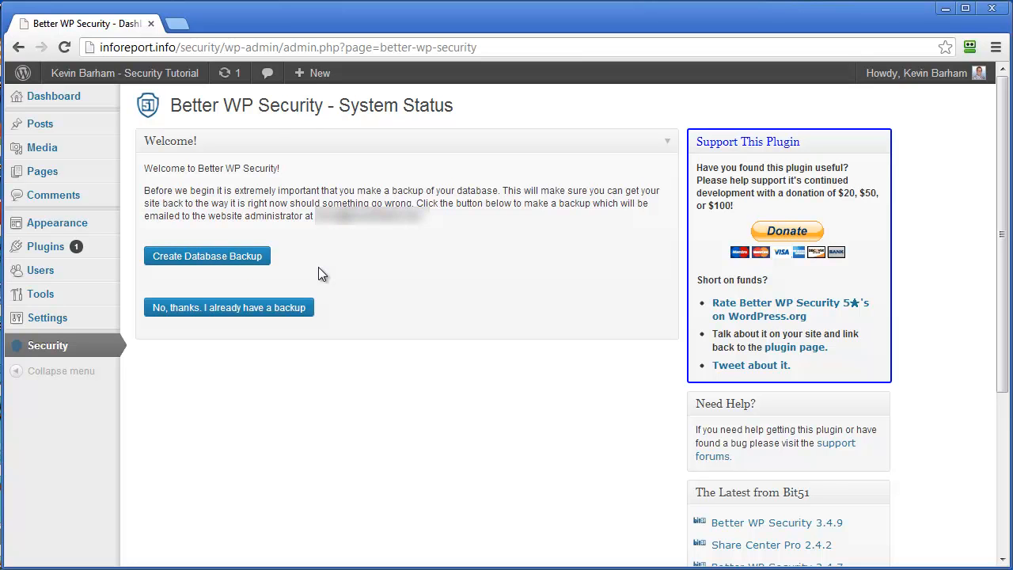
mouse_move(372, 314)
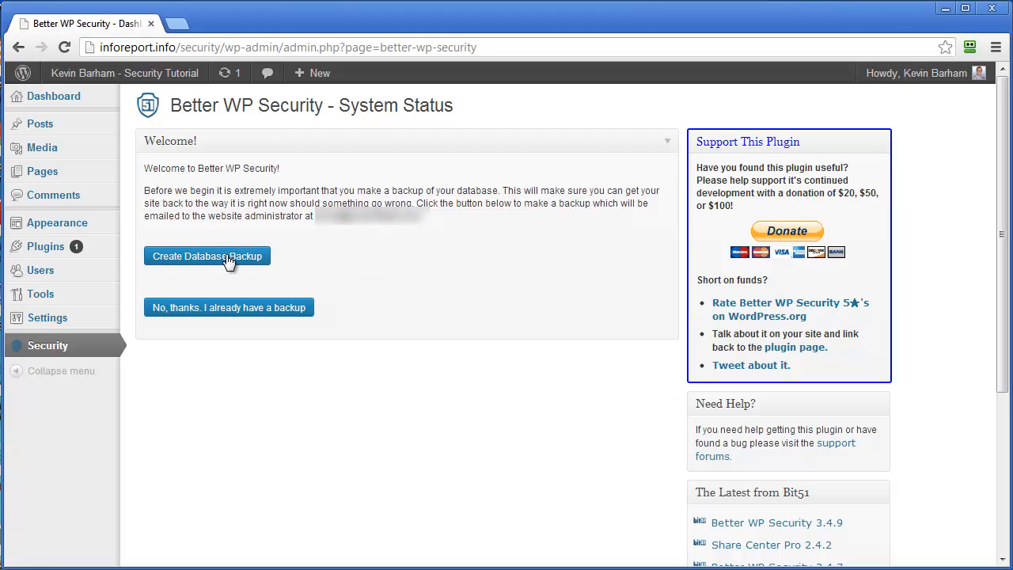
click(207, 256)
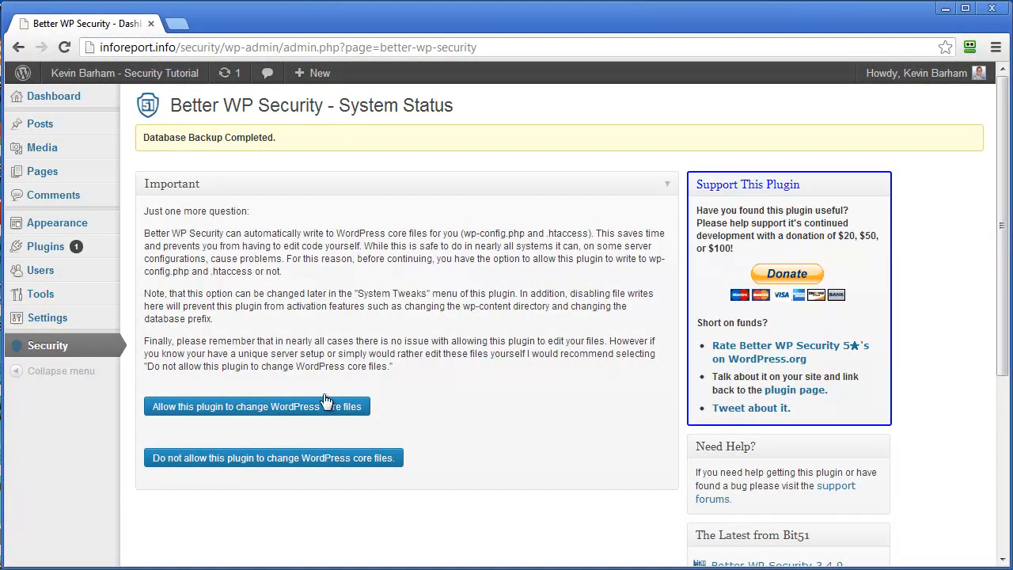
mouse_move(228, 417)
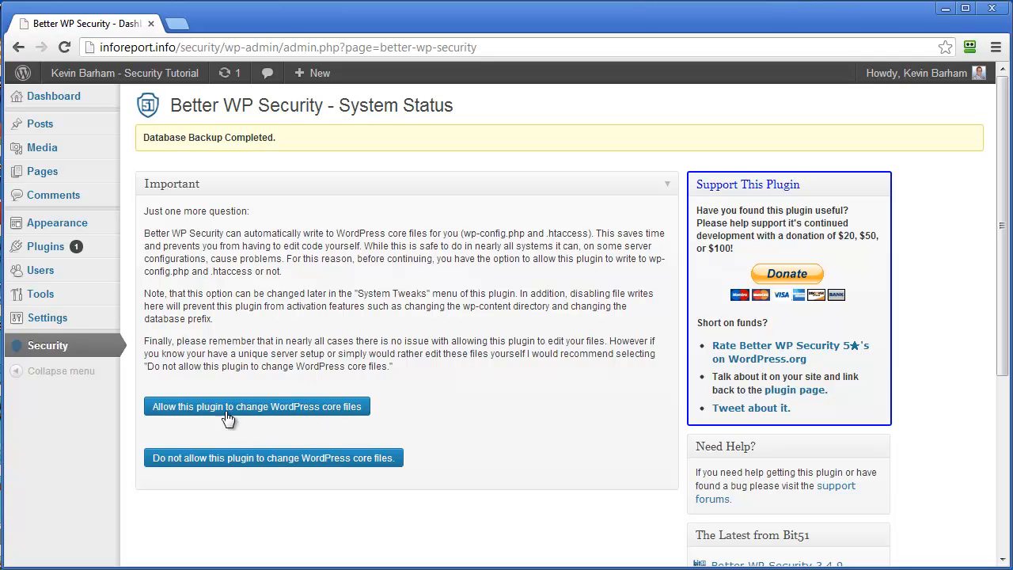
mouse_move(309, 411)
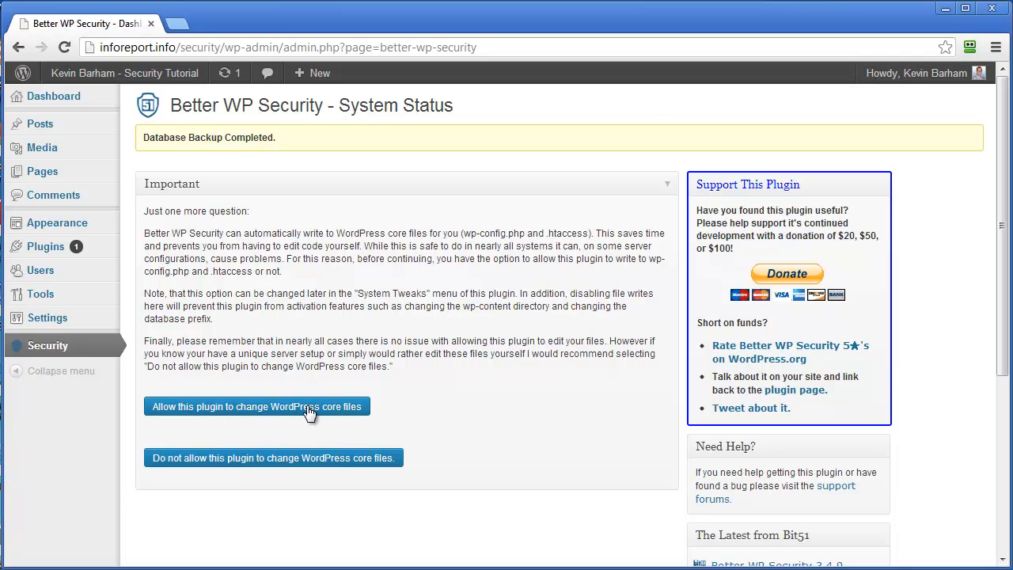
Step: Allow core file changes and enable 'Secure My Site From Basic Attacks'
click(255, 406)
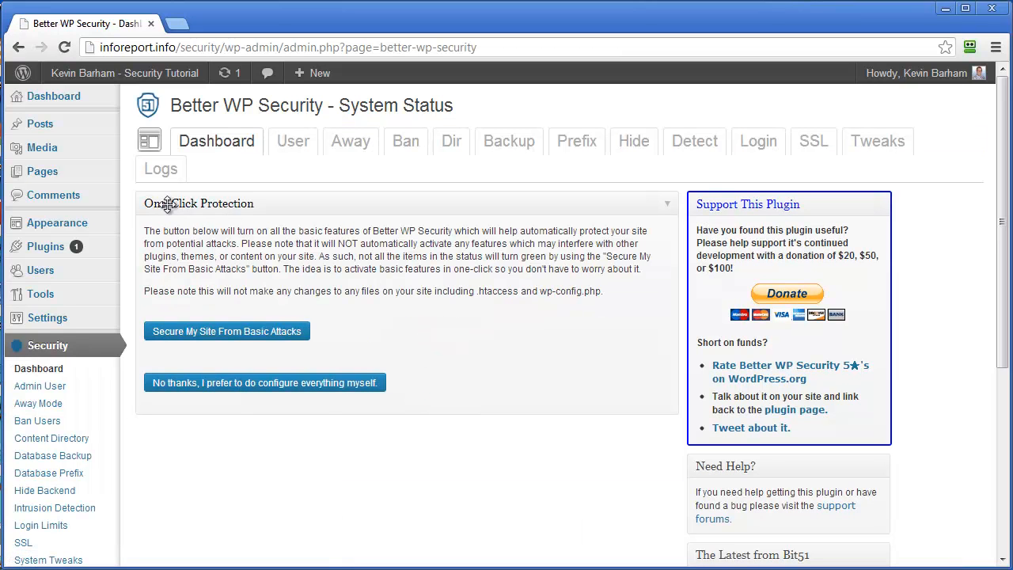
mouse_move(210, 330)
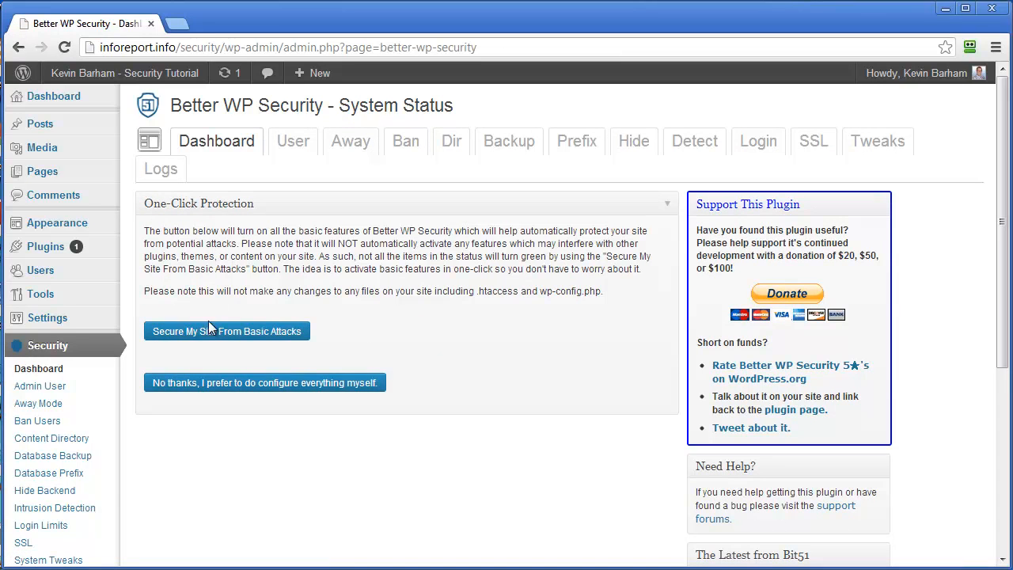
mouse_move(213, 338)
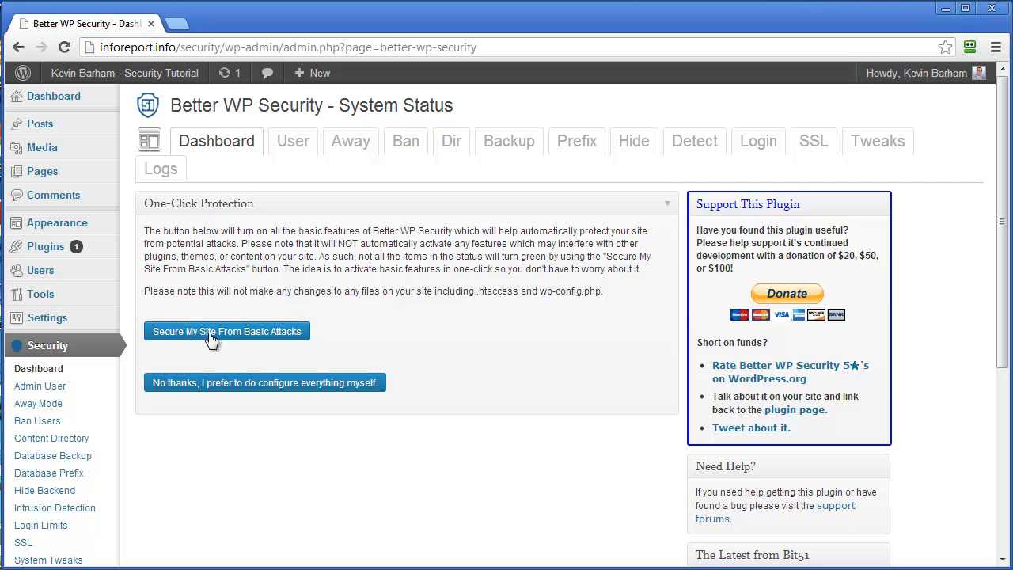
click(226, 331)
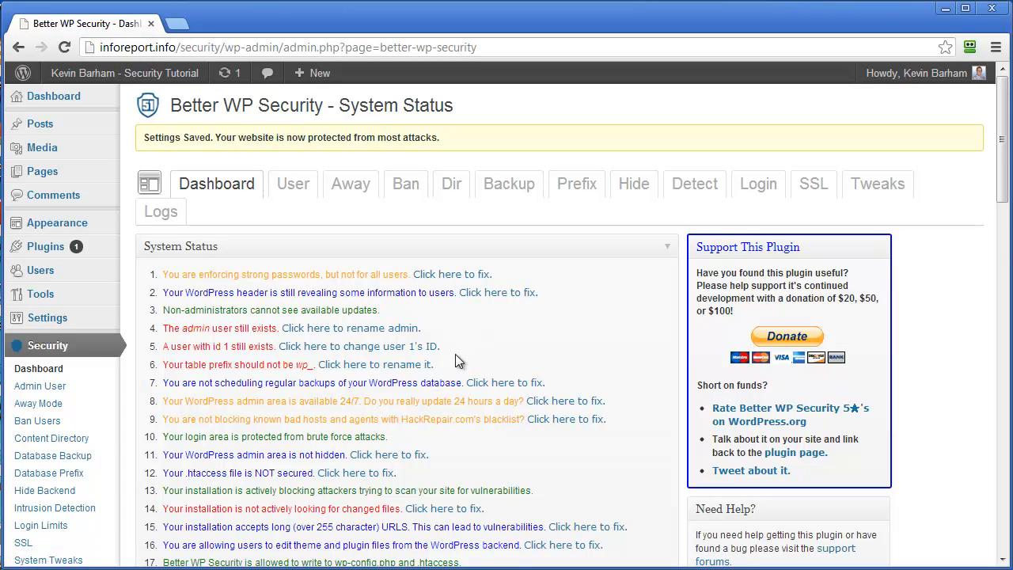
mouse_move(285, 291)
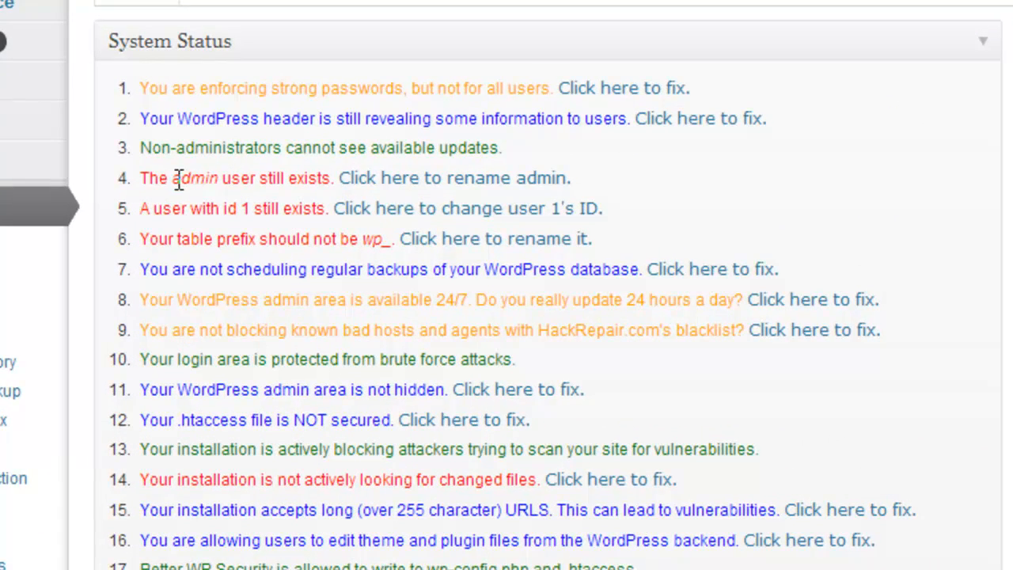
mouse_move(215, 183)
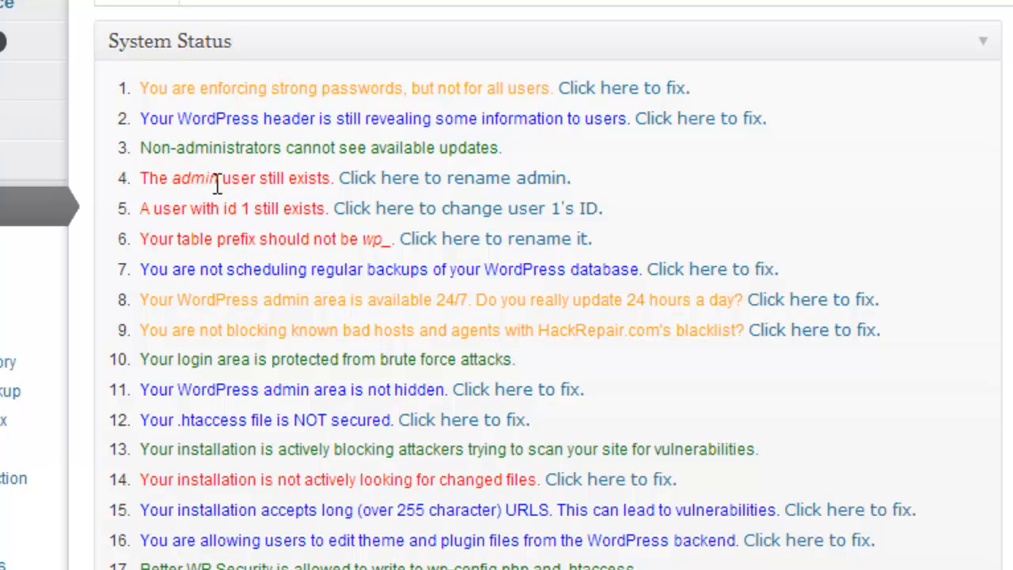
mouse_move(219, 184)
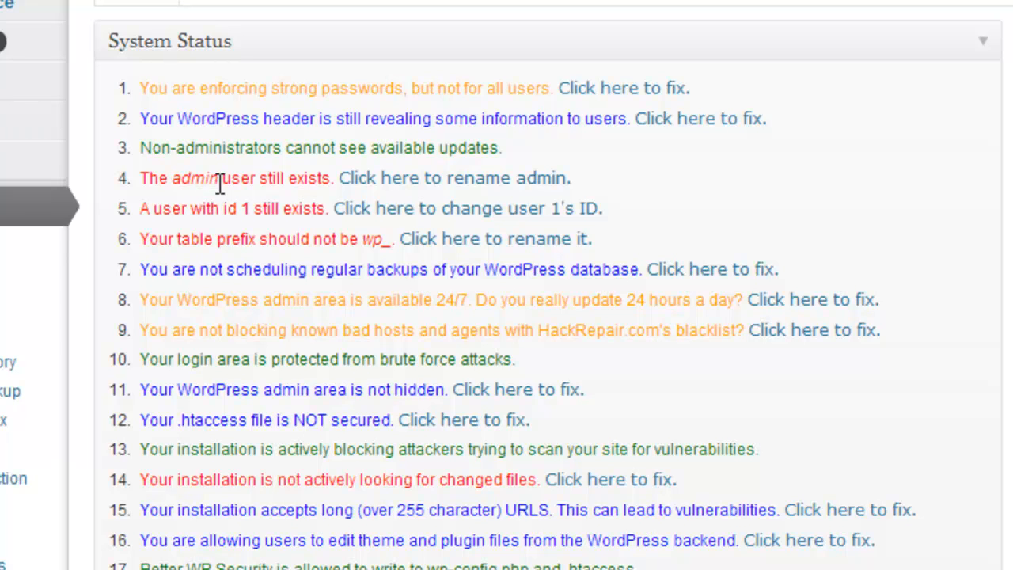
mouse_move(220, 182)
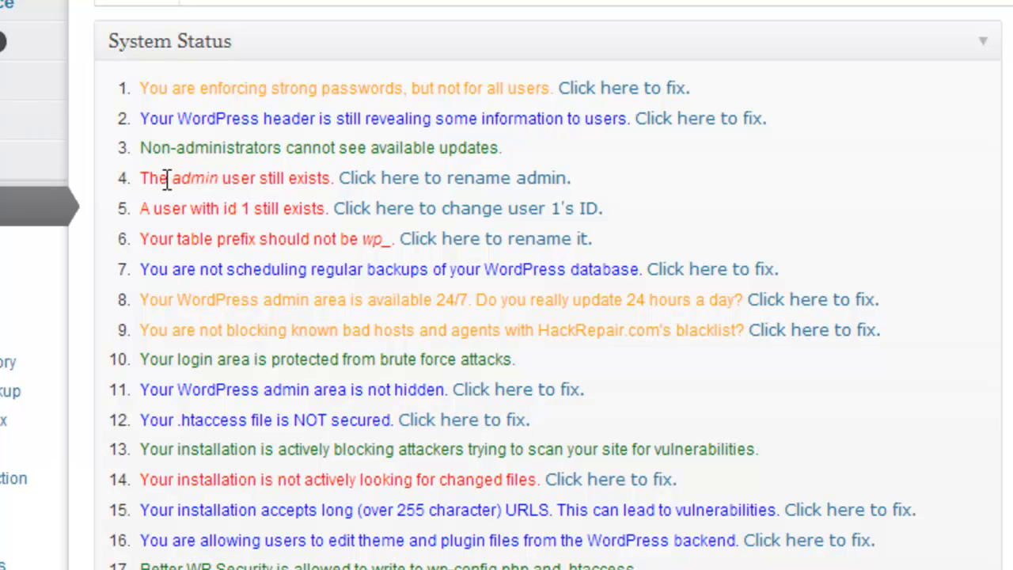
mouse_move(454, 177)
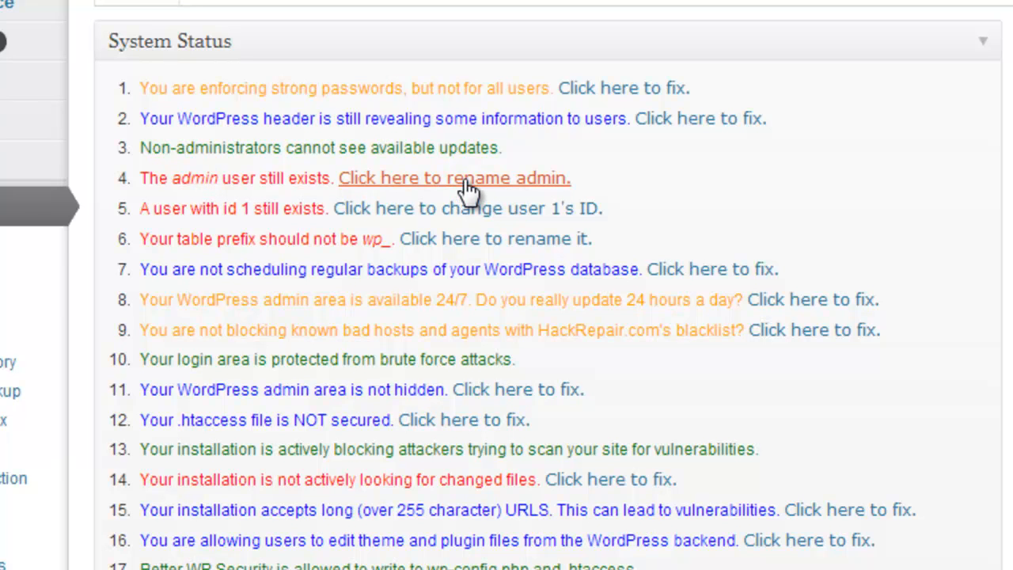
mouse_move(433, 188)
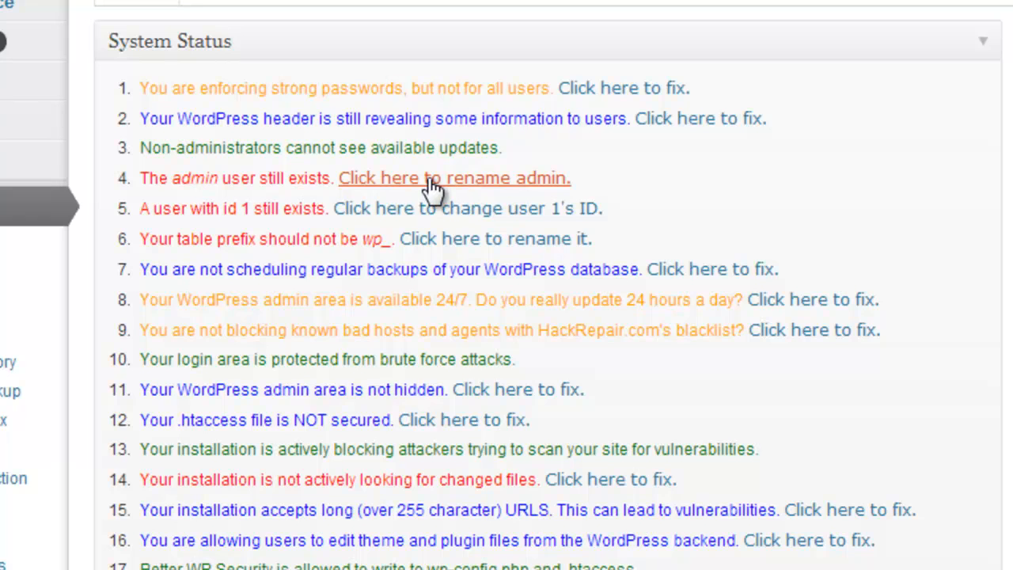
Step: Change the admin username to admin951@ via 'Chage Admin Username'
click(454, 177)
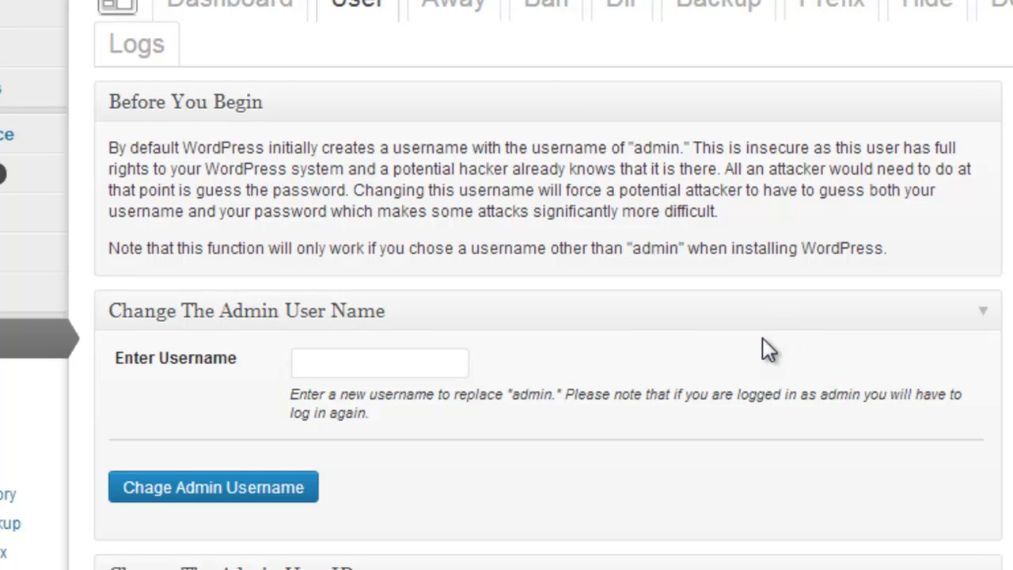
scroll(down, 3)
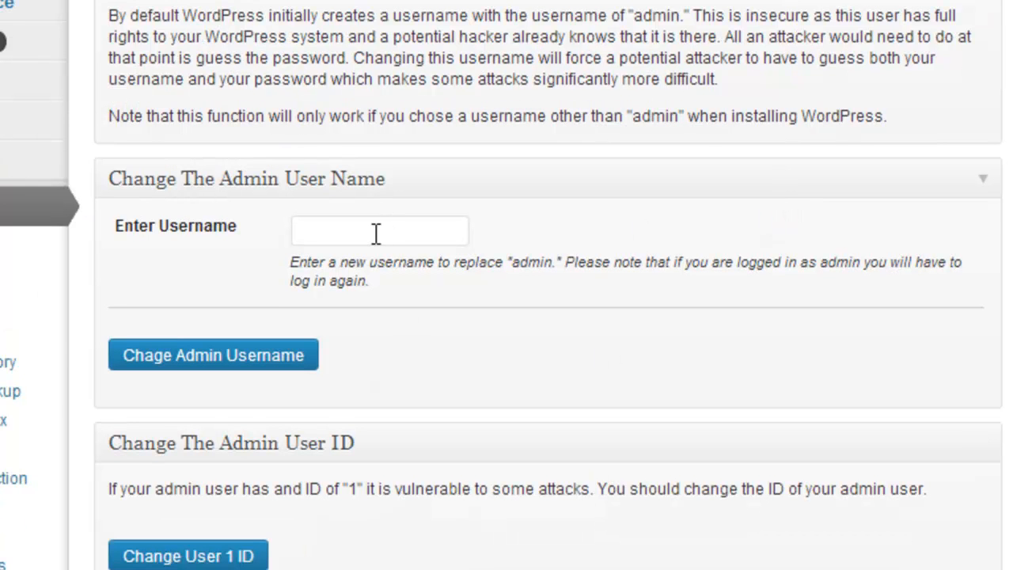
text(ad)
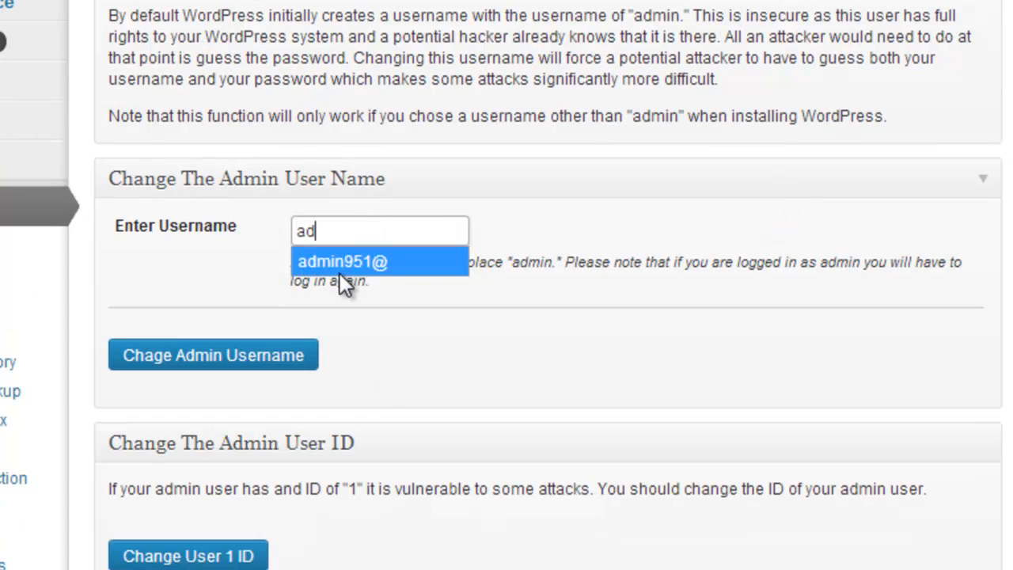
click(342, 261)
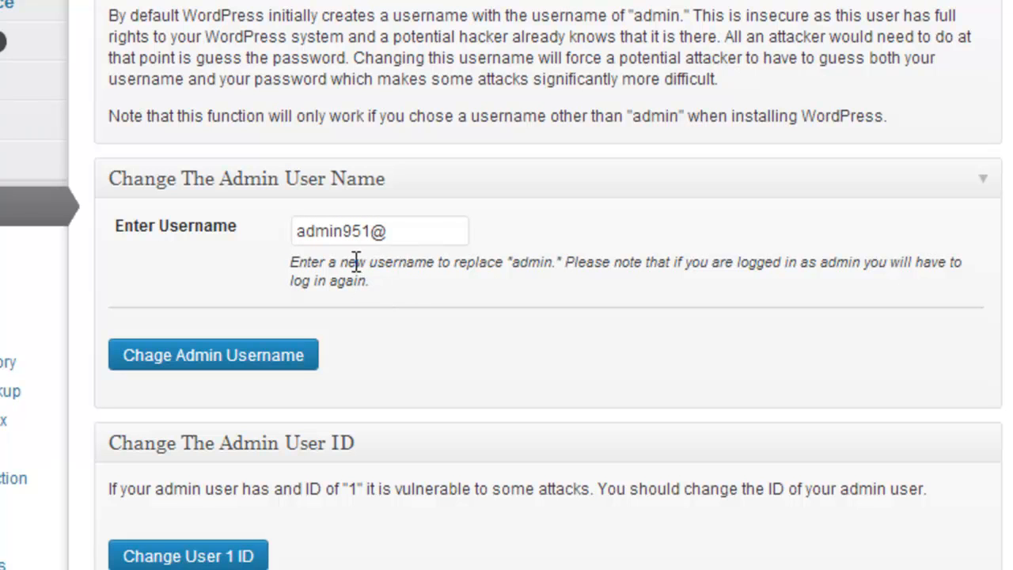
mouse_move(352, 257)
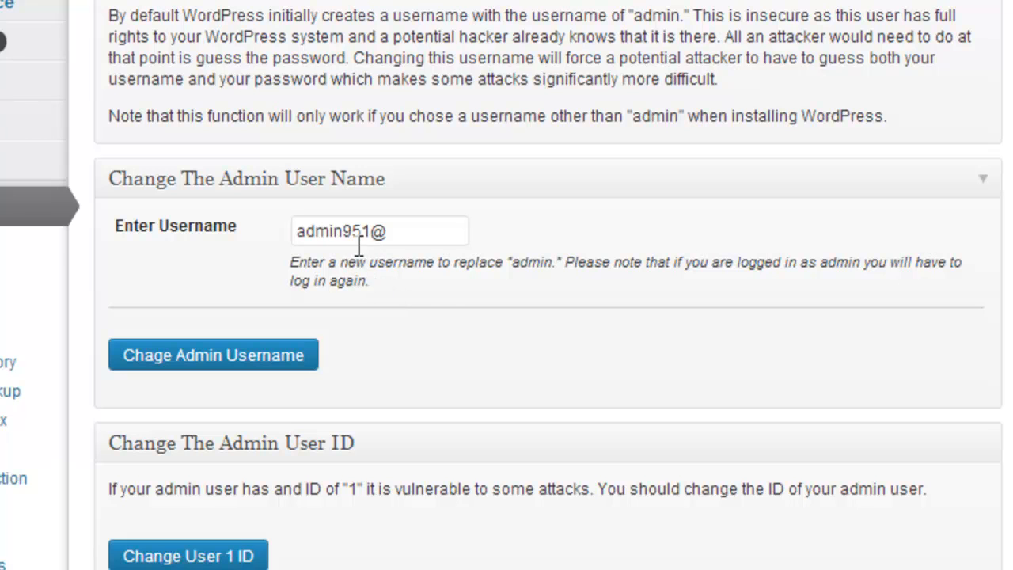
mouse_move(292, 376)
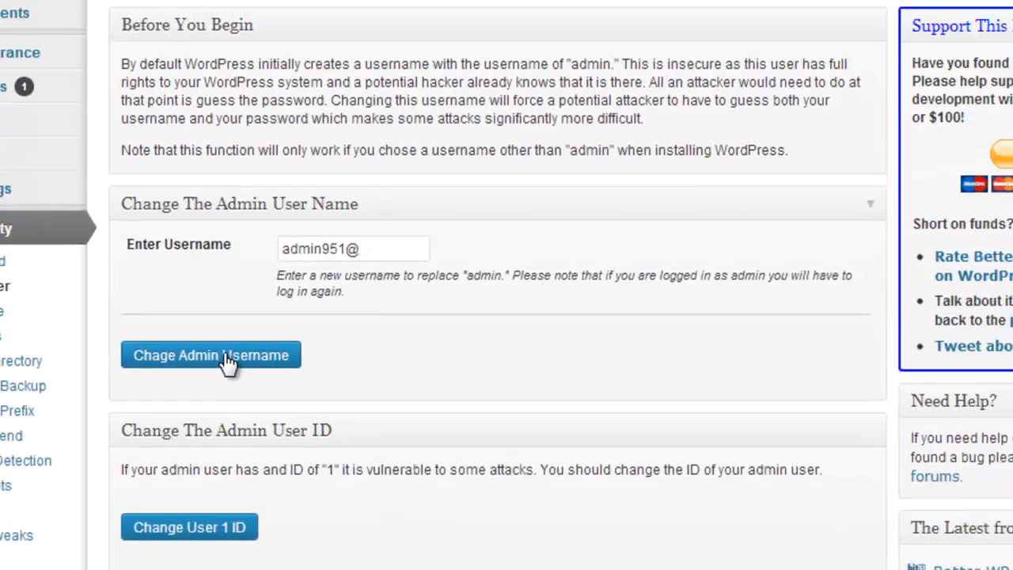
click(211, 354)
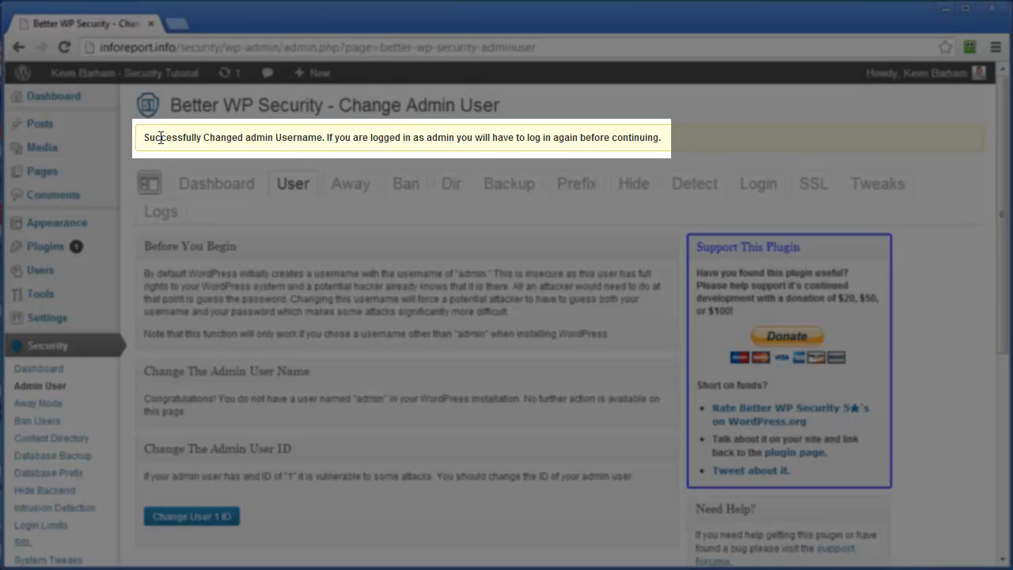
mouse_move(444, 153)
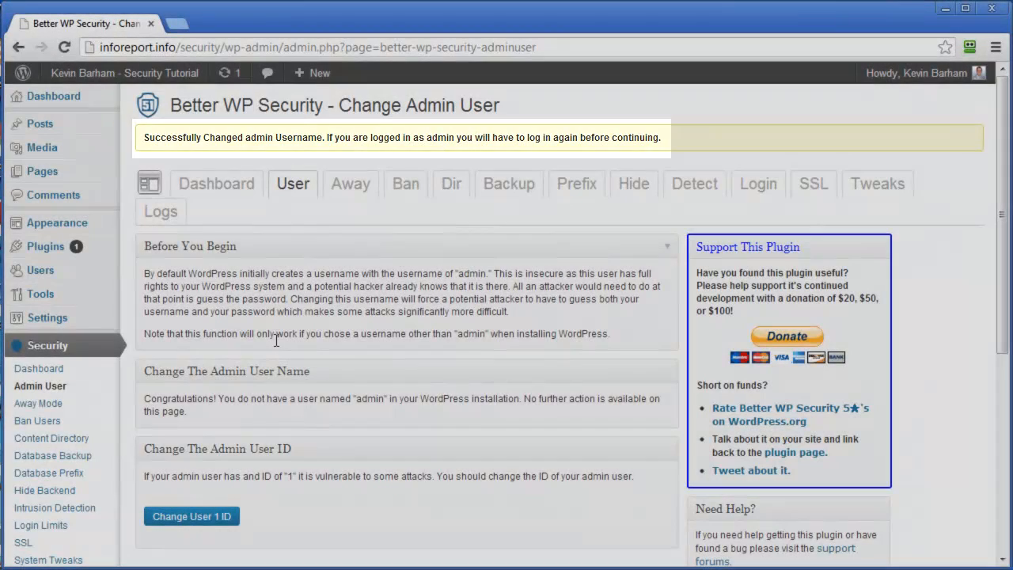
mouse_move(53, 95)
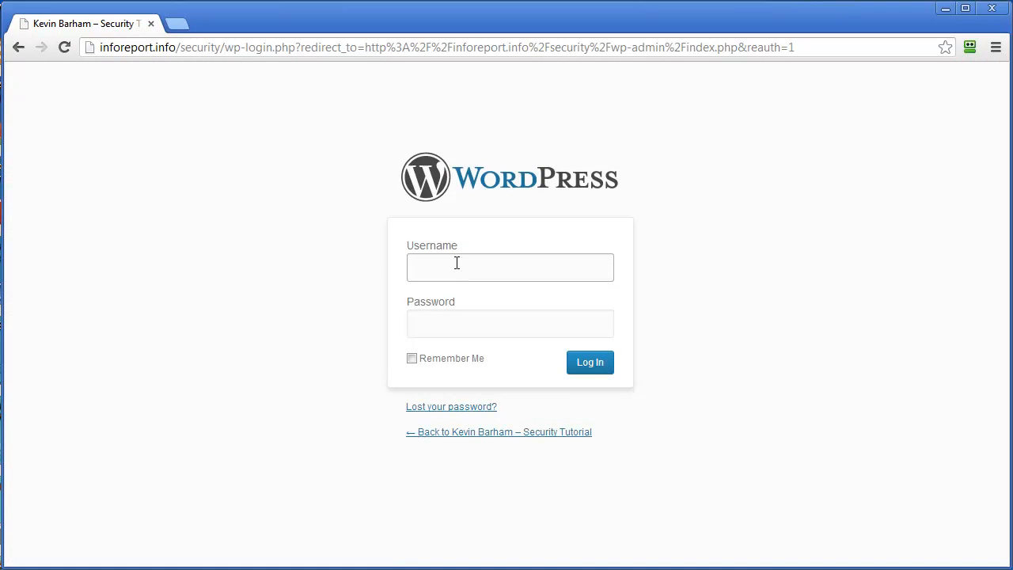
Step: Log back in with the admin951@ account and its password
text(admin951@)
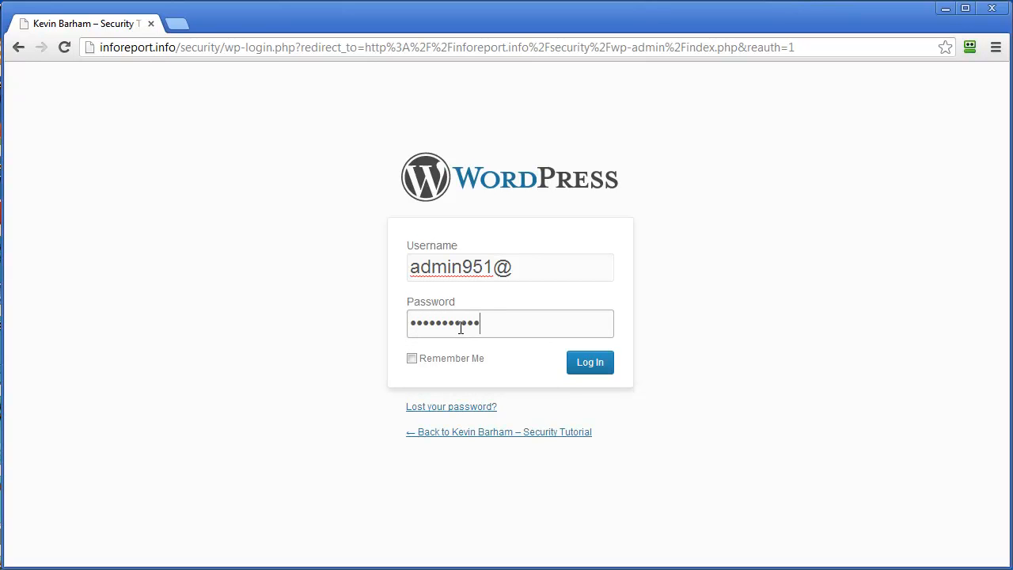
click(590, 362)
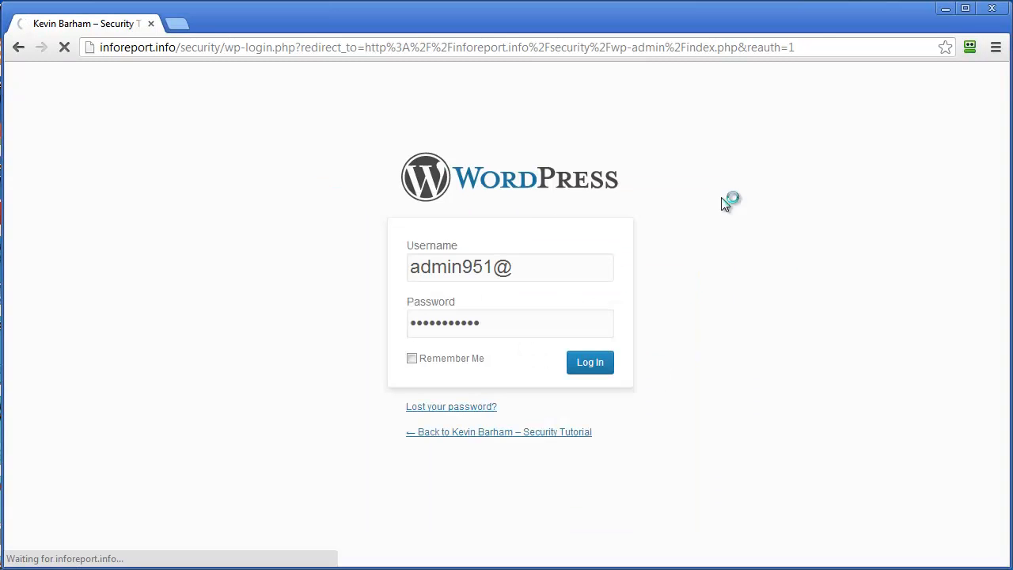
click(590, 361)
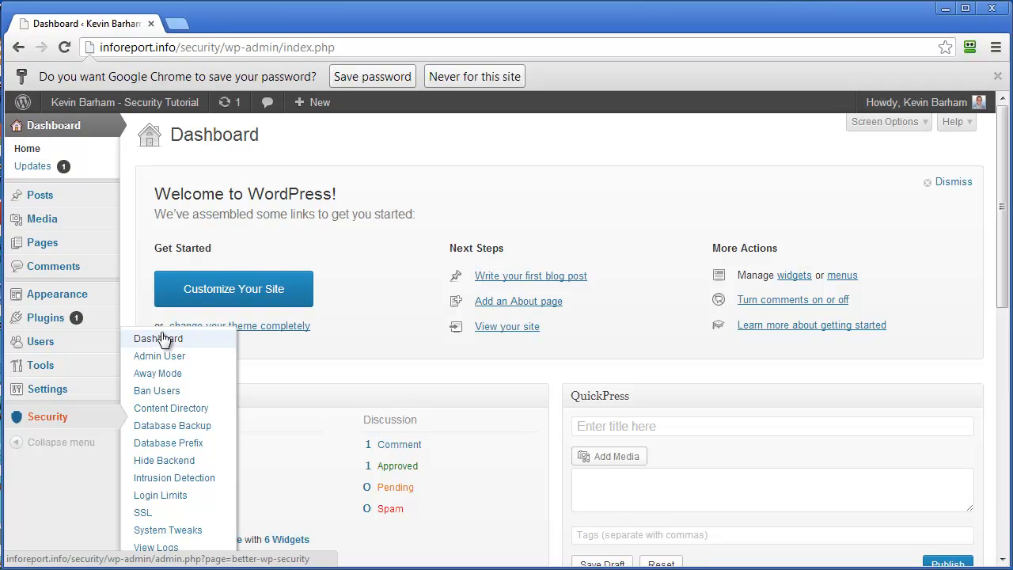
Step: Change user 1's ID from the Security status list, then return to the status overview
click(157, 338)
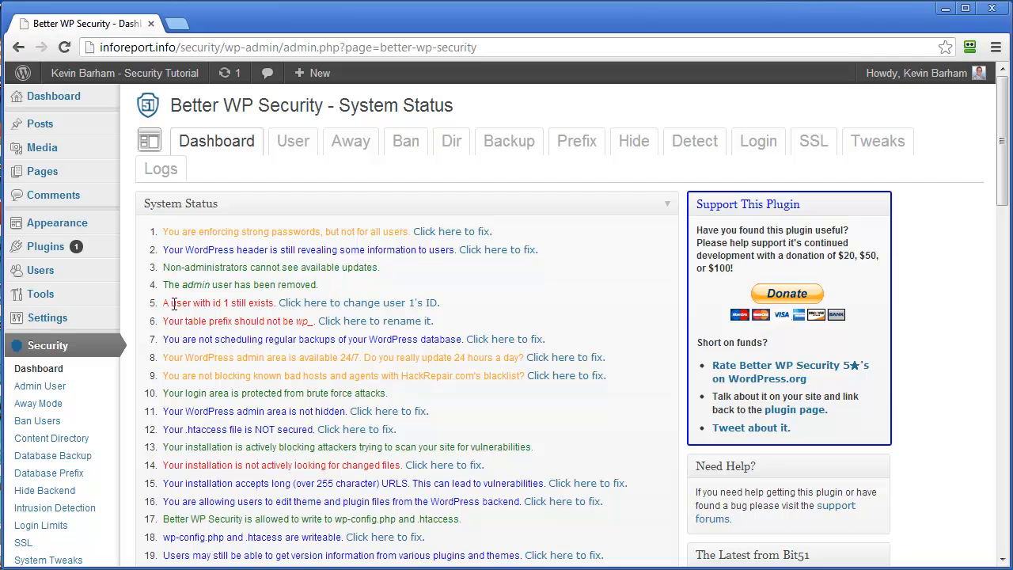
mouse_move(224, 315)
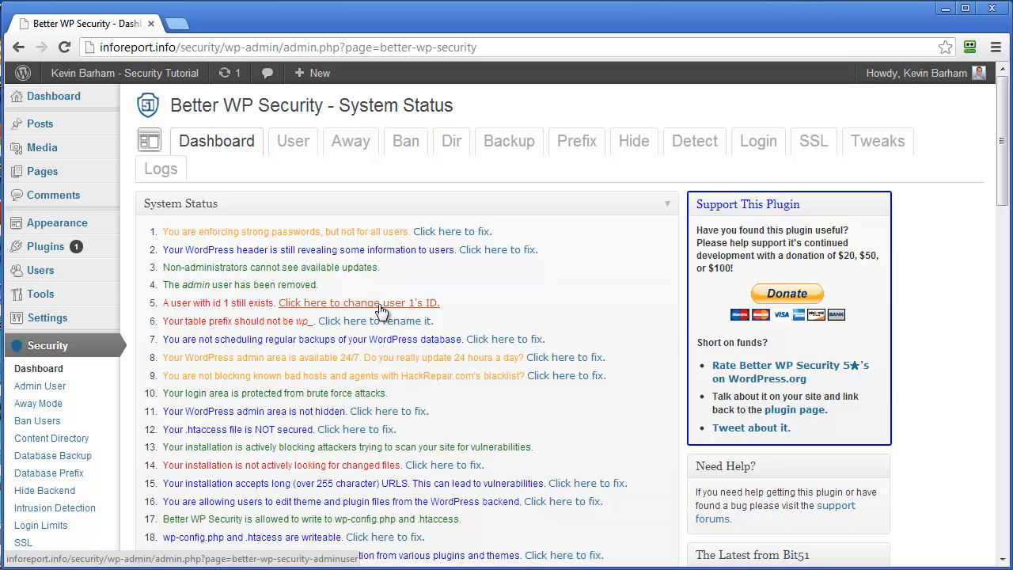
click(359, 302)
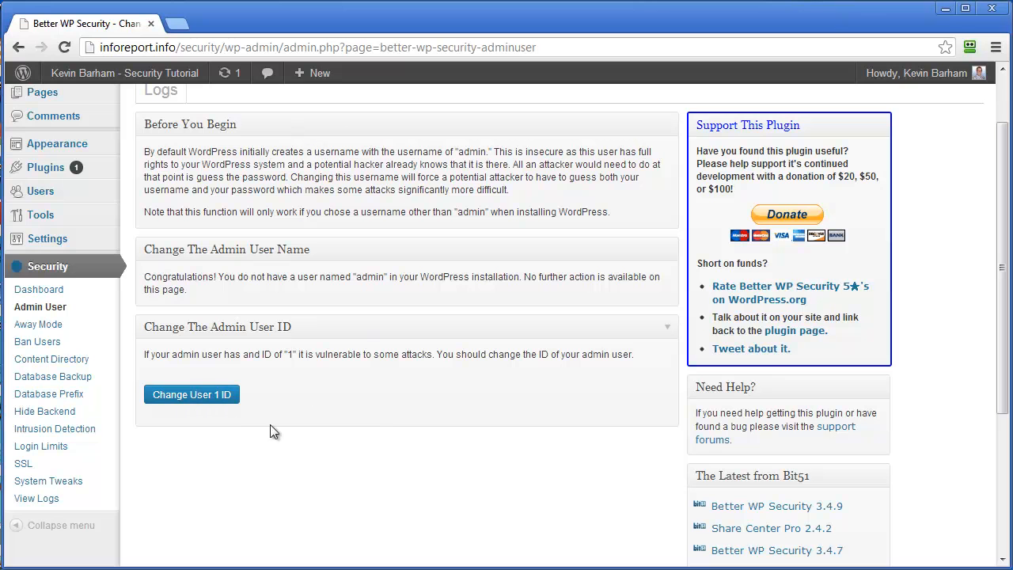
click(192, 394)
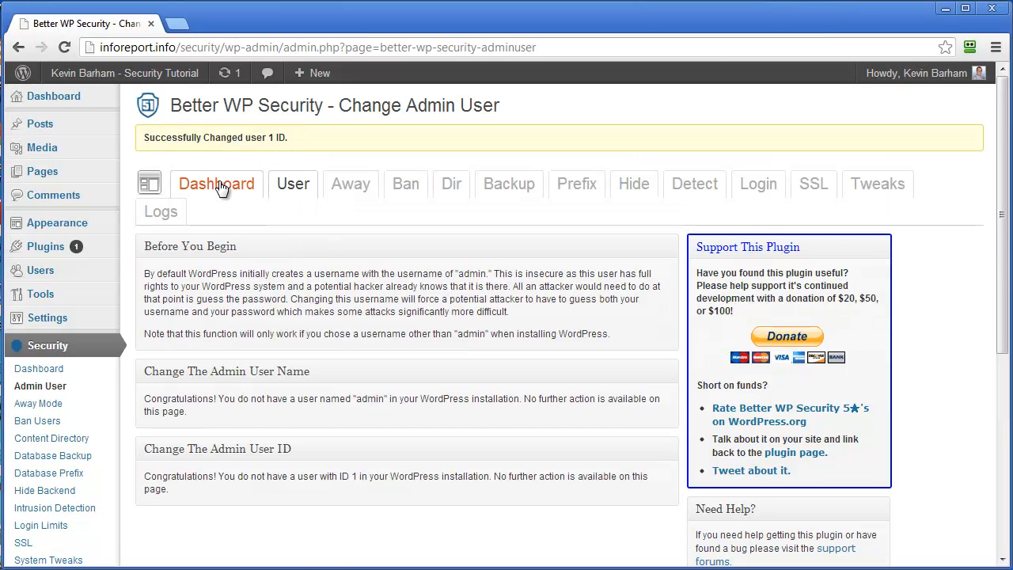
click(216, 184)
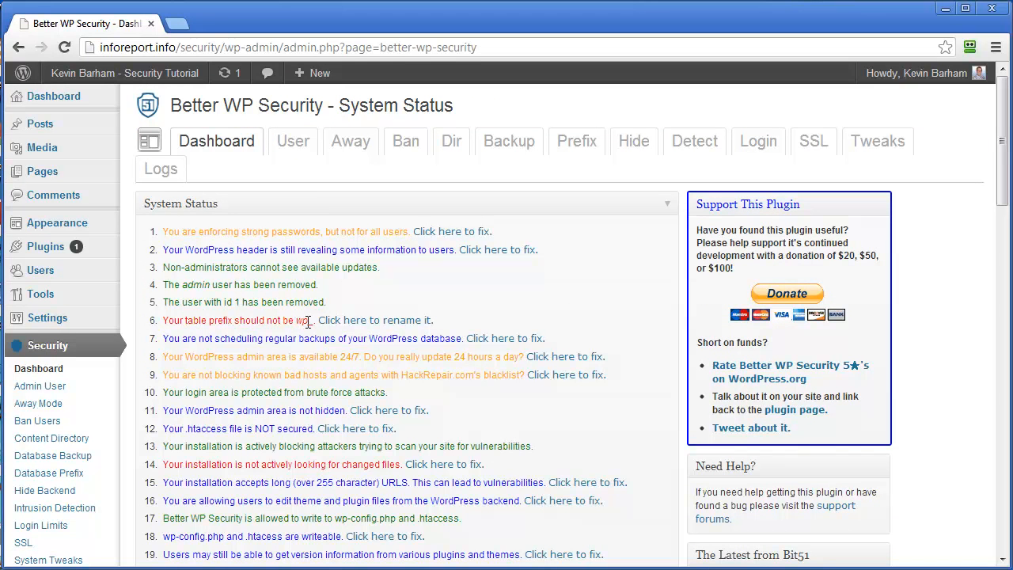
mouse_move(303, 320)
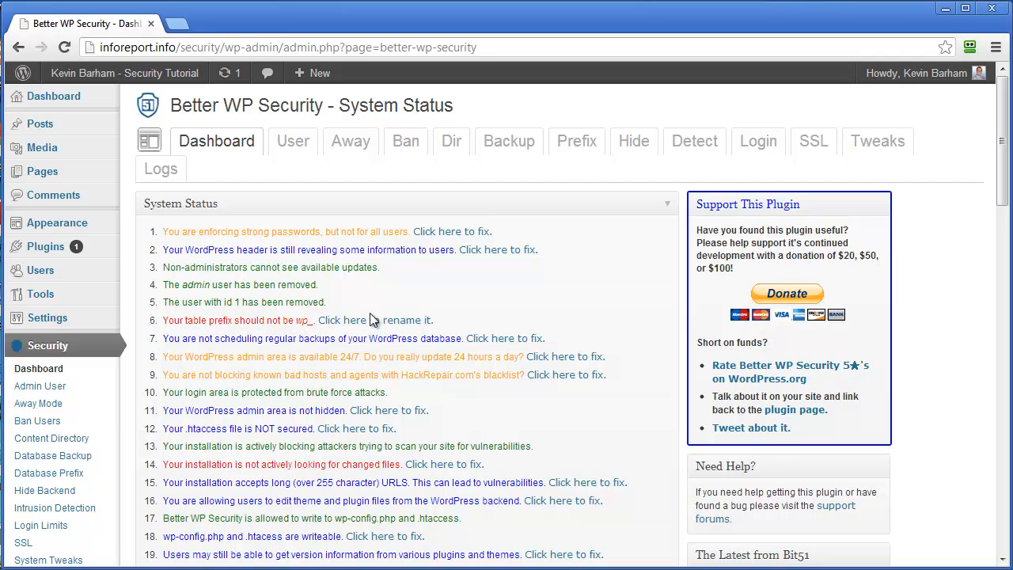
Step: Rename the database table prefix from wp_ to the random prefix oy59rwajva_
click(577, 141)
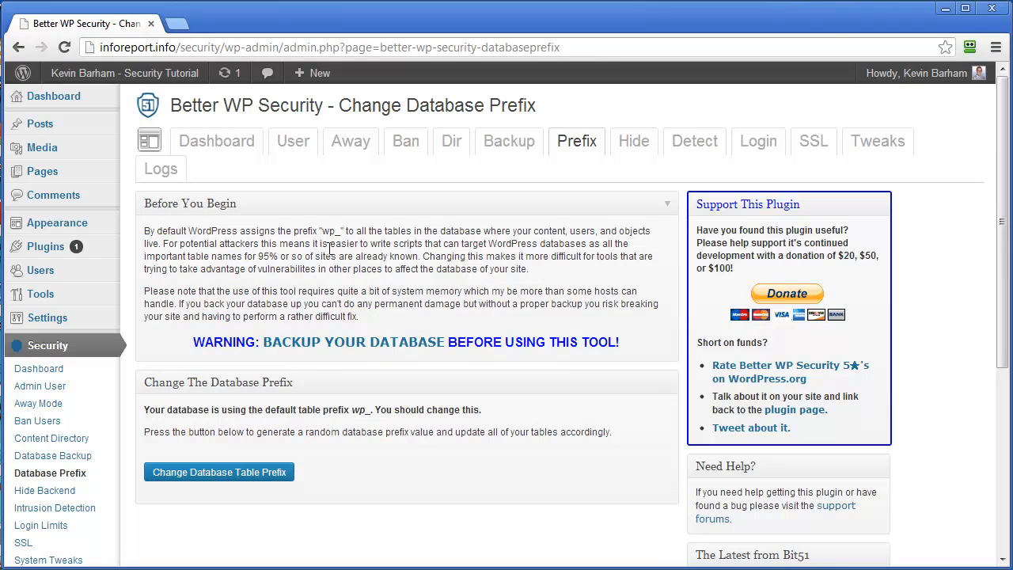
mouse_move(315, 283)
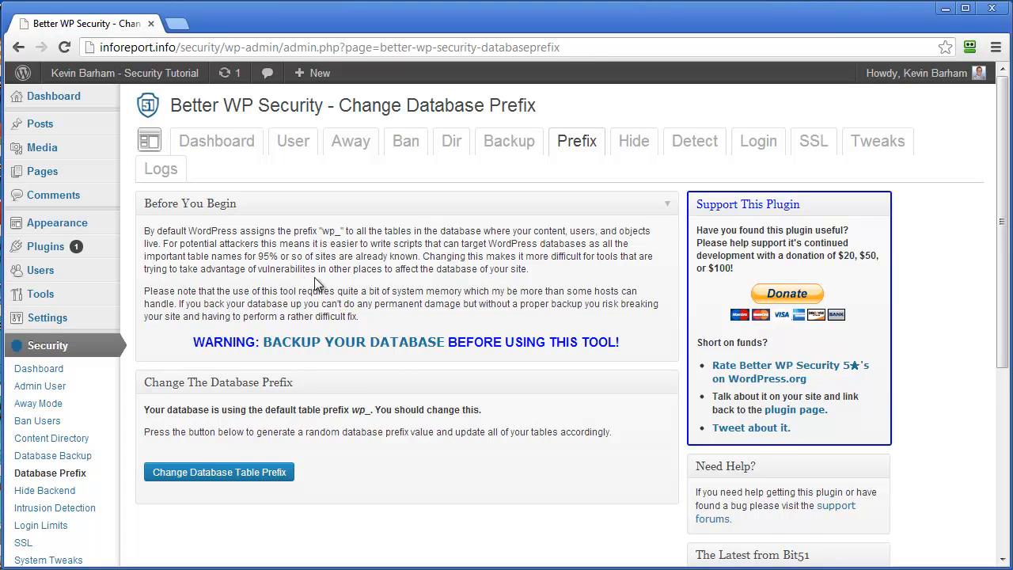
mouse_move(203, 426)
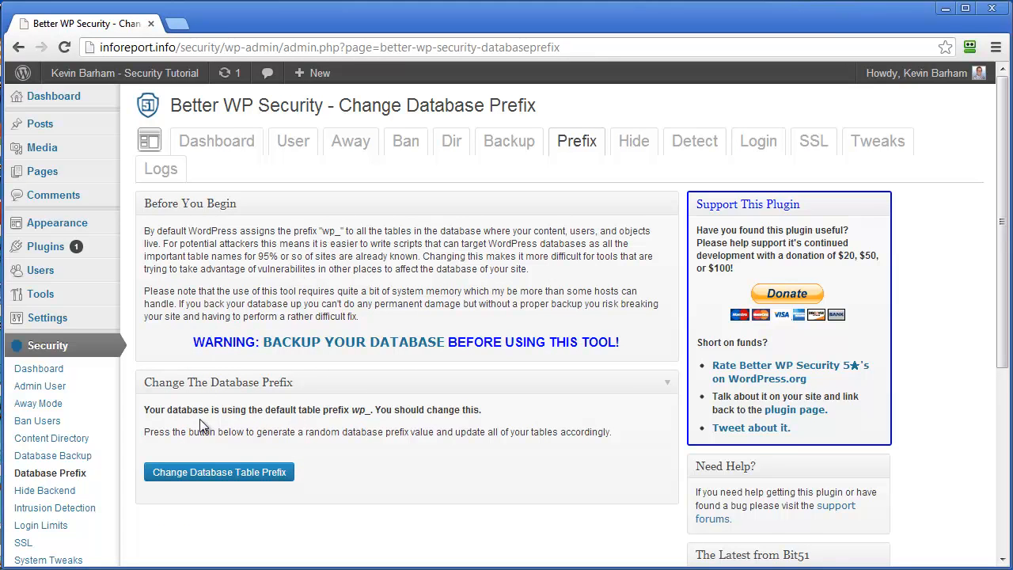
mouse_move(234, 479)
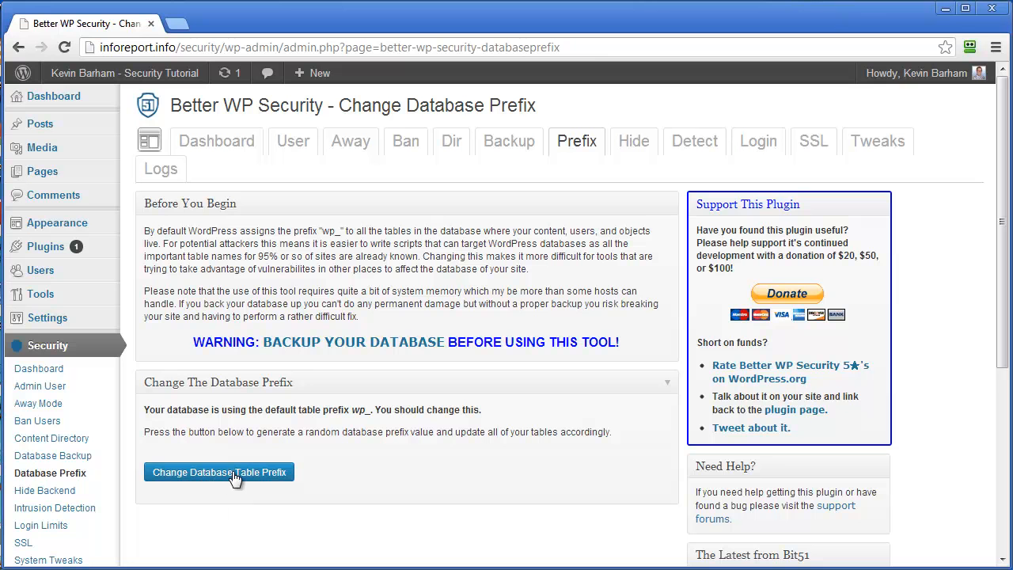
click(219, 472)
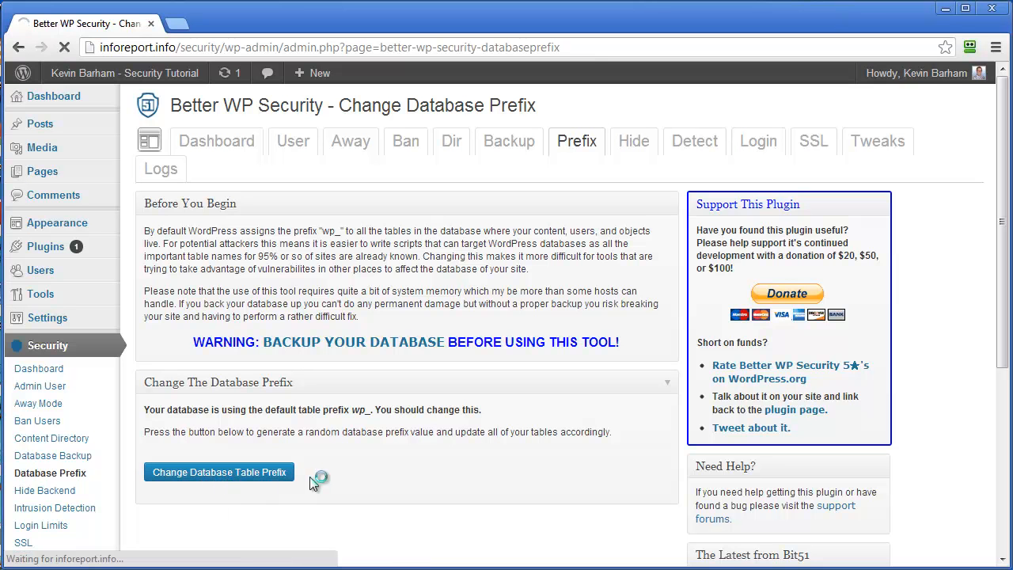
click(220, 471)
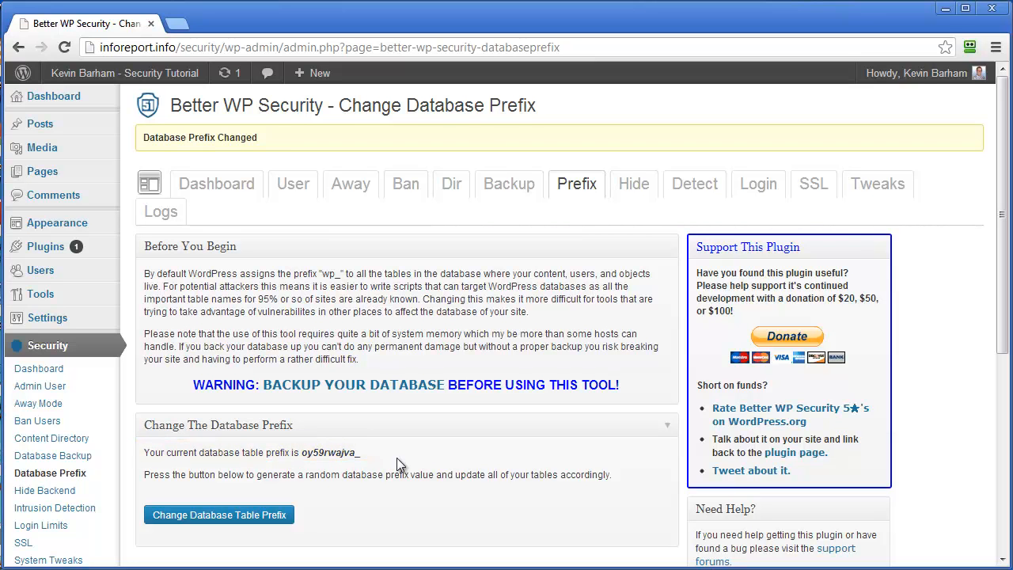
mouse_move(544, 435)
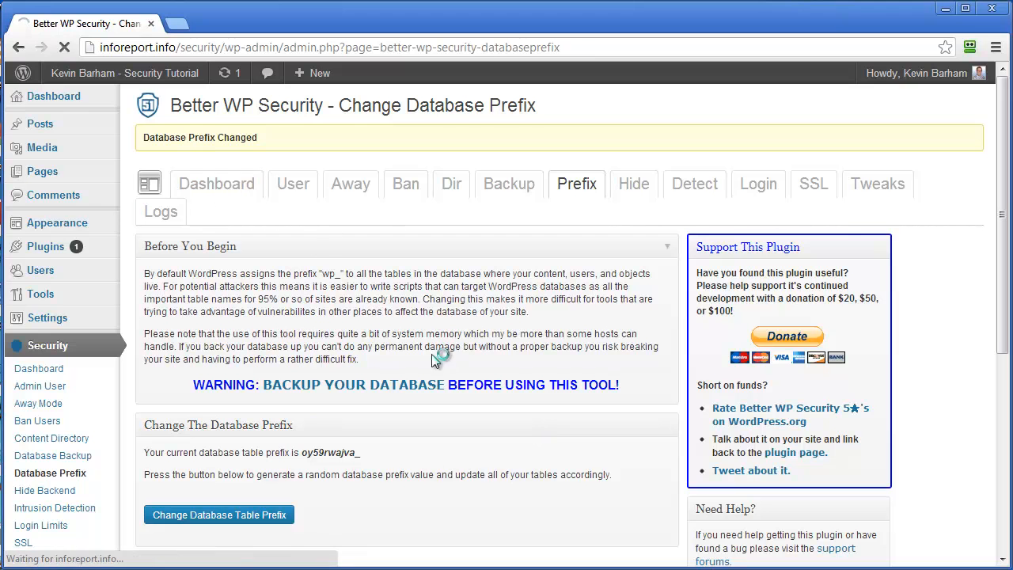
Step: Fix status item 14 by ticking Enable File Change Detection and saving the options
click(216, 183)
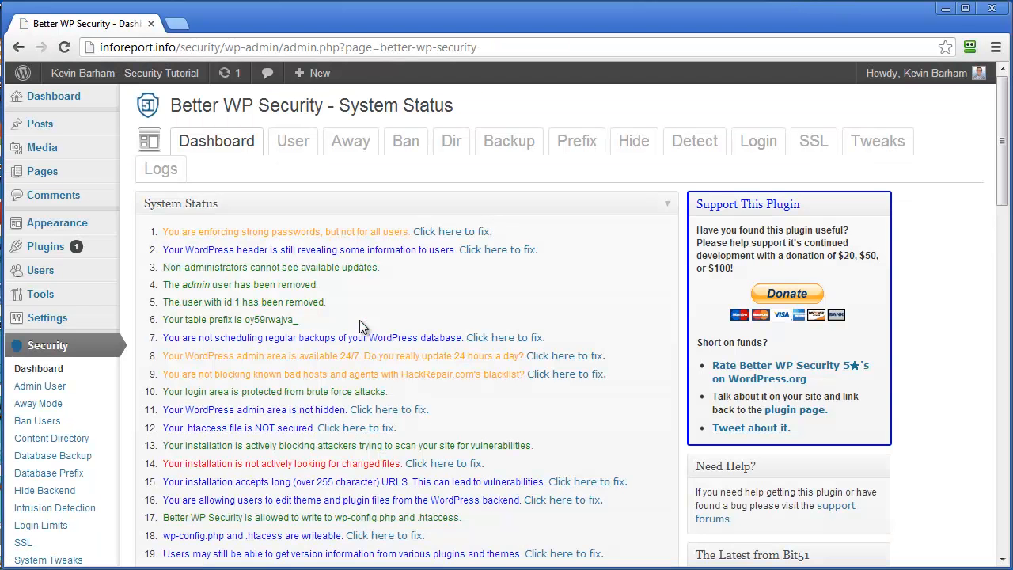
scroll(down, 3)
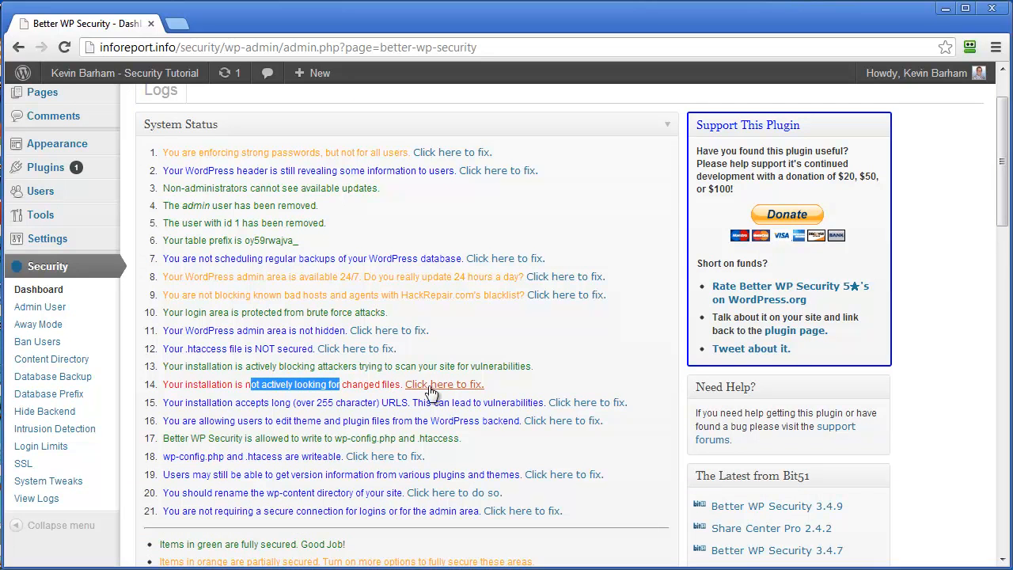
click(444, 384)
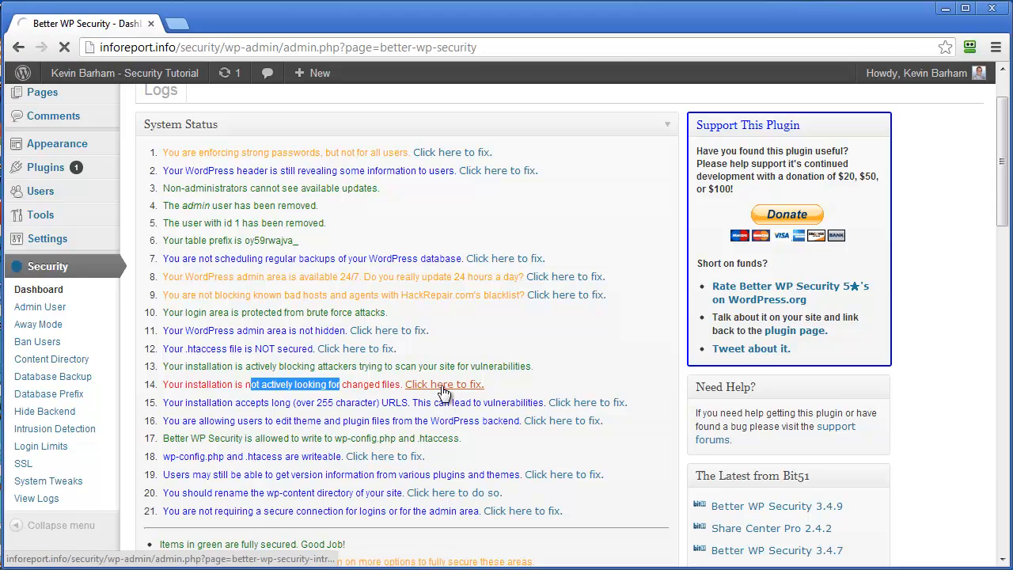
click(445, 384)
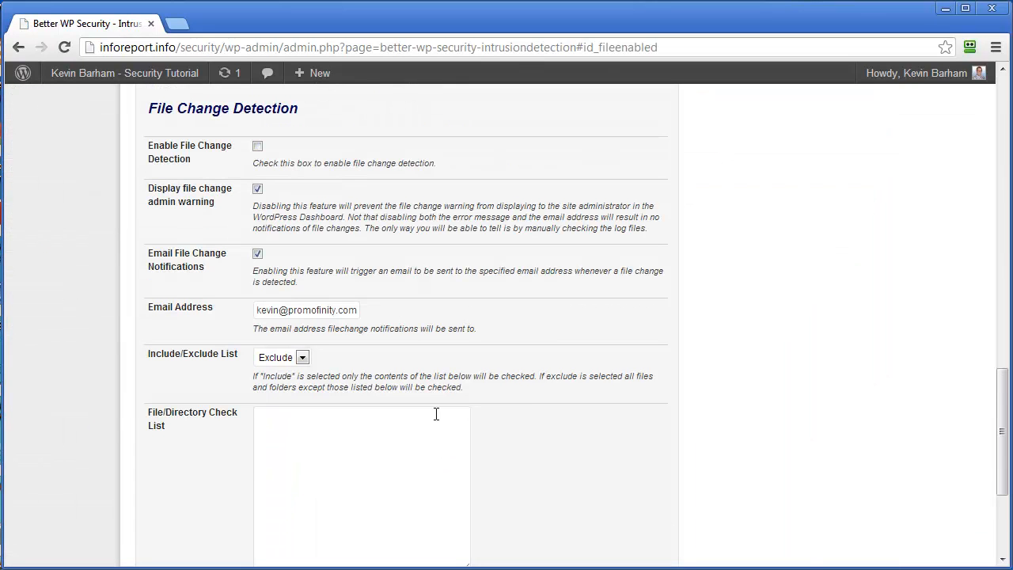
click(257, 146)
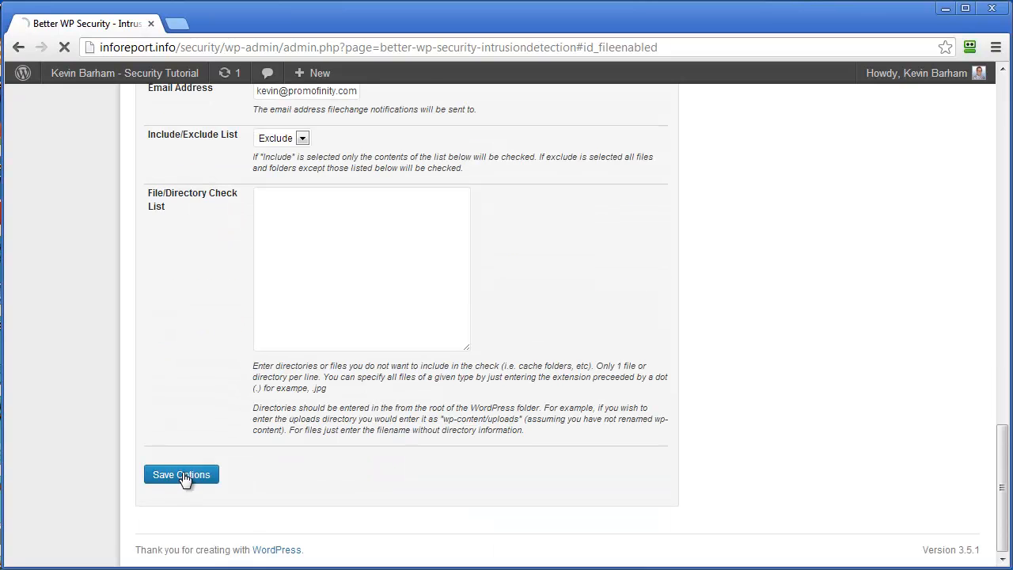
click(181, 474)
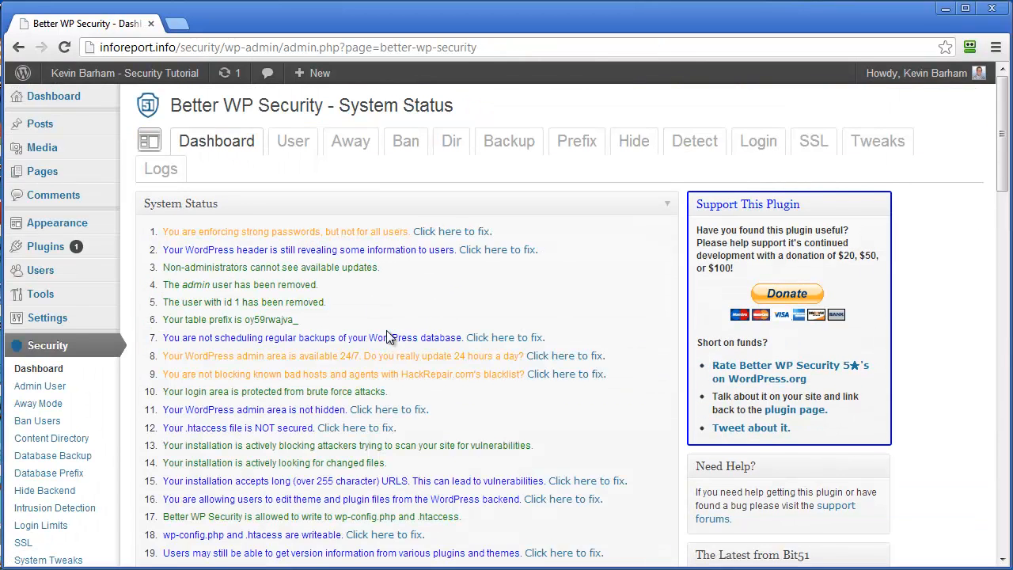
scroll(down, 3)
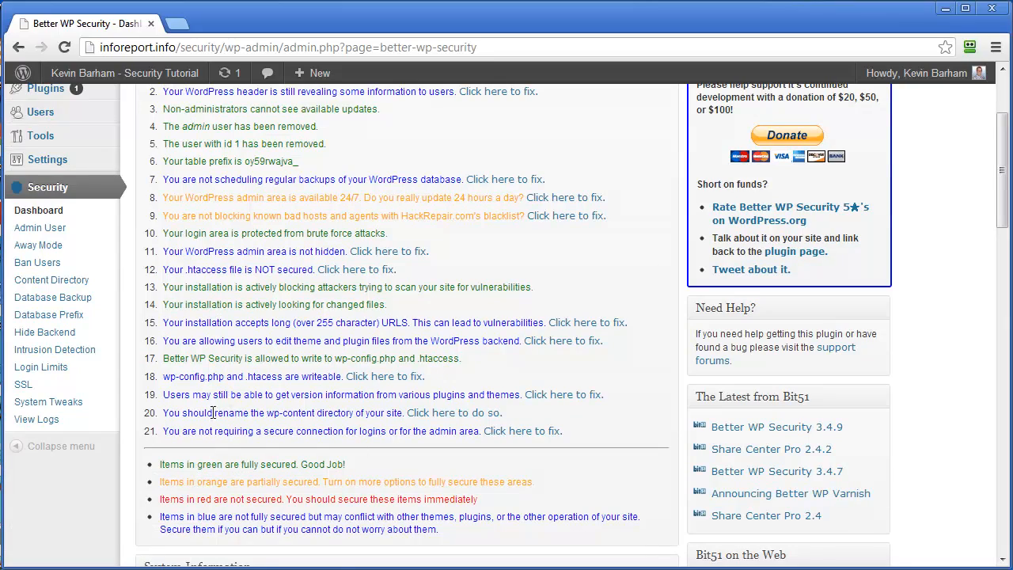
scroll(down, 3)
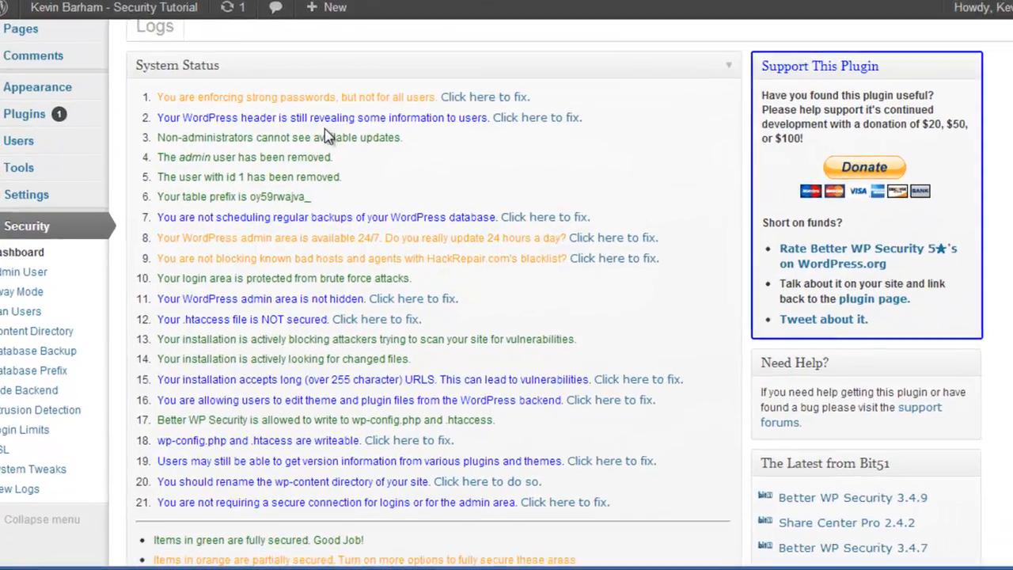
scroll(down, 3)
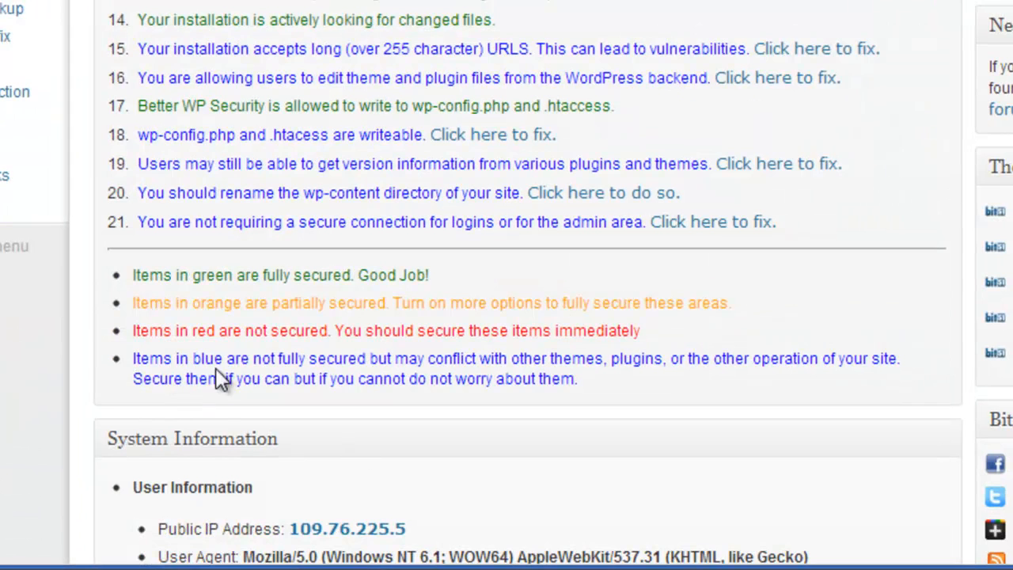
mouse_move(465, 387)
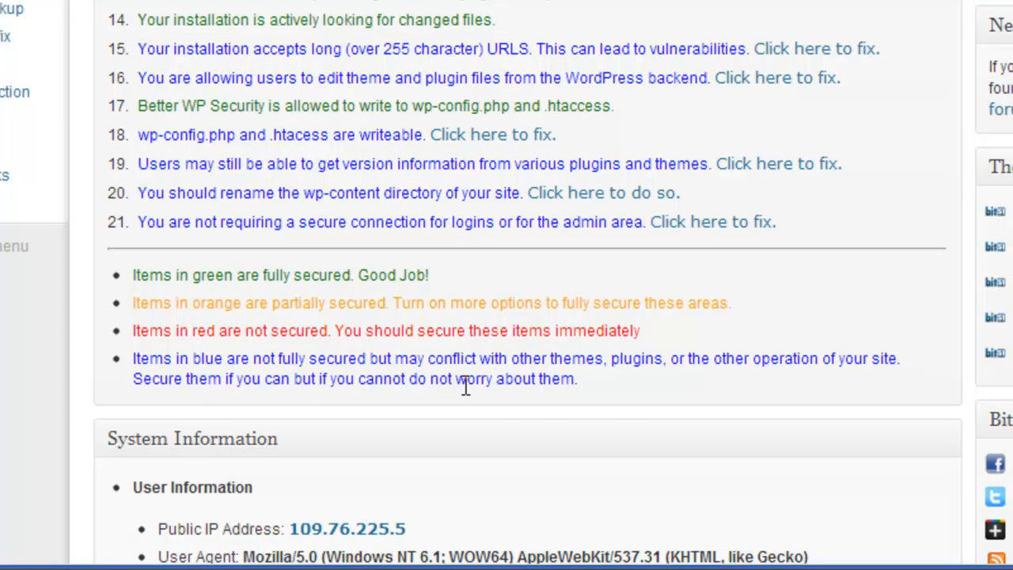
mouse_move(653, 396)
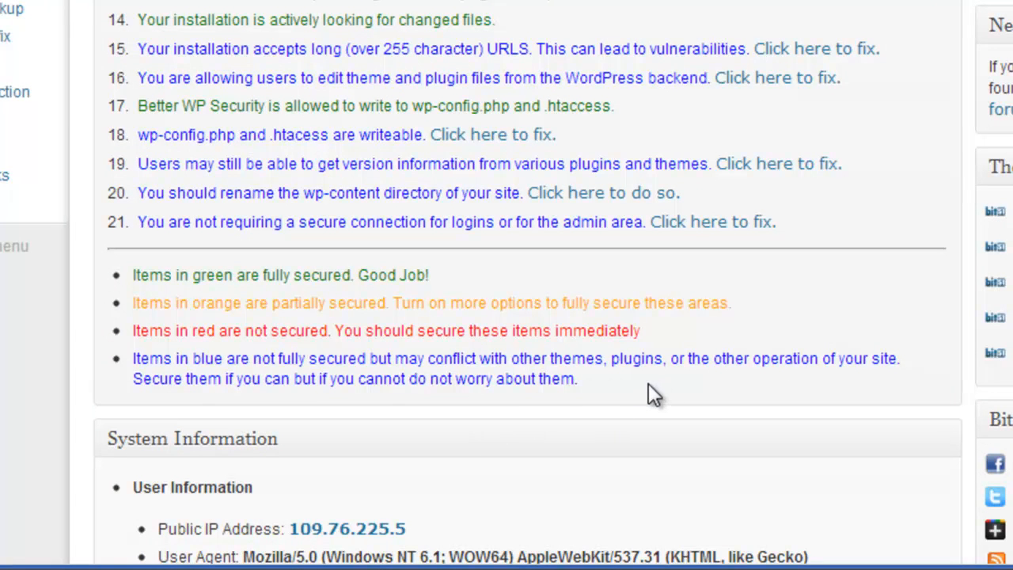
mouse_move(648, 398)
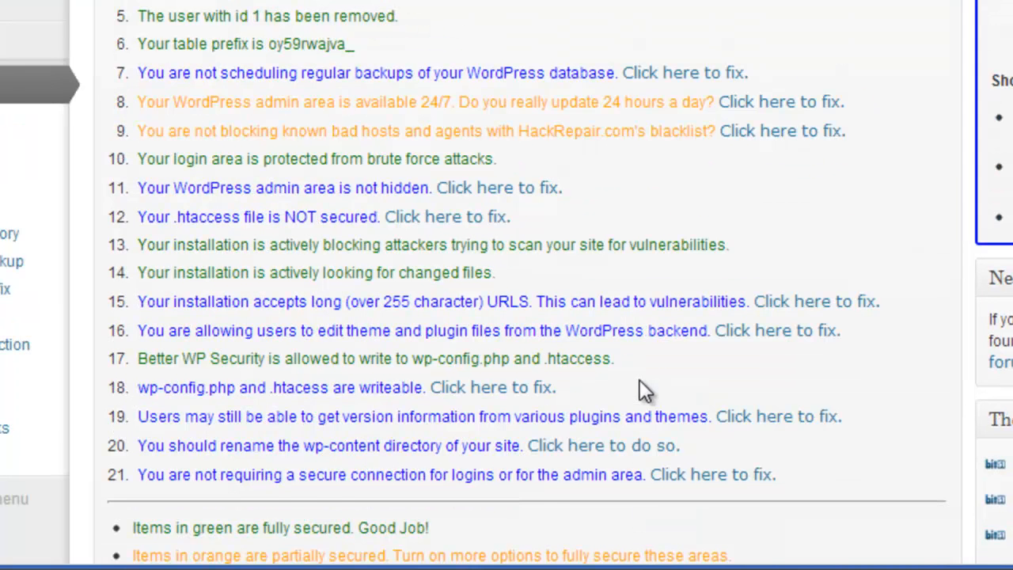
scroll(up, 3)
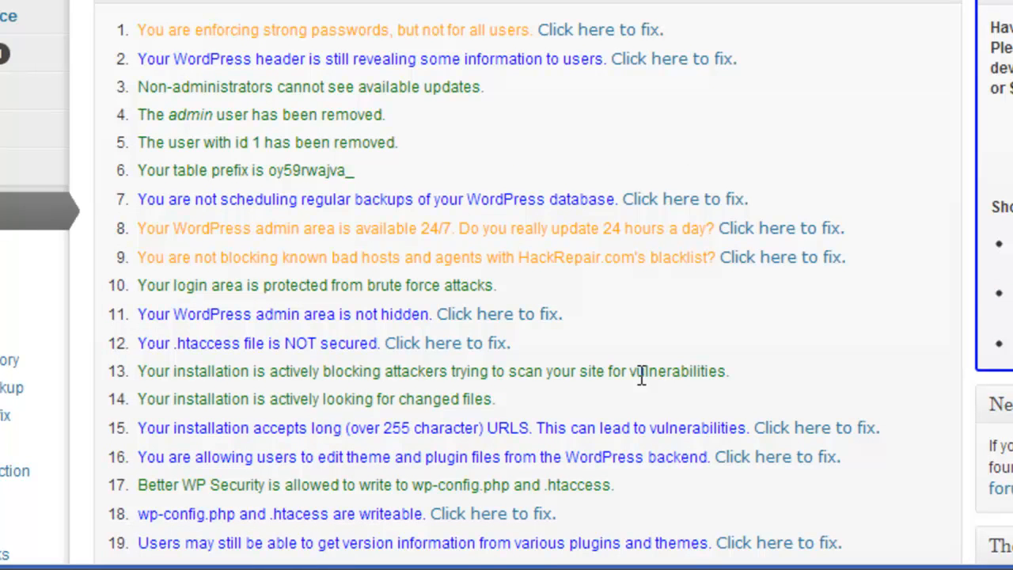
mouse_move(606, 296)
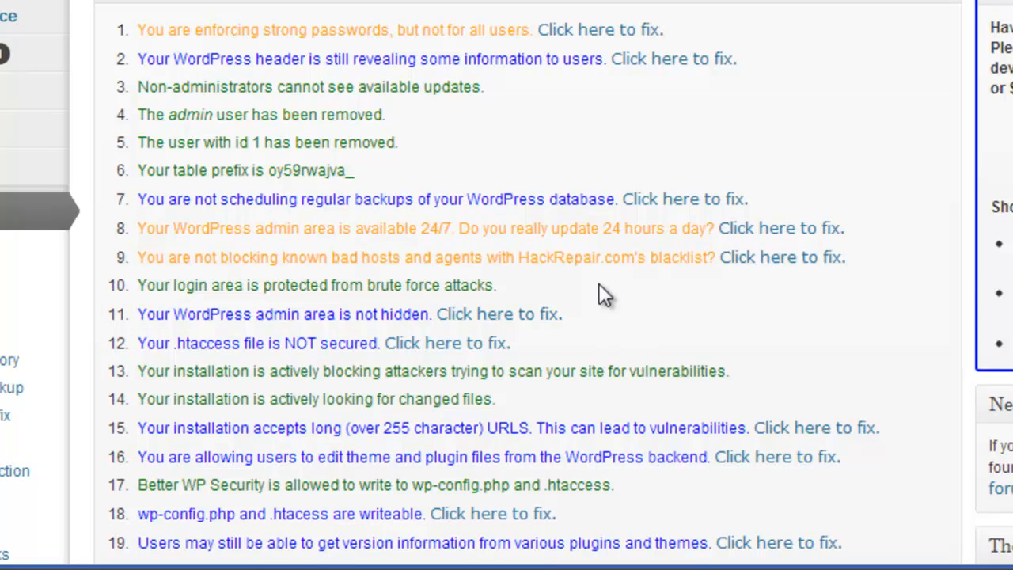
mouse_move(659, 354)
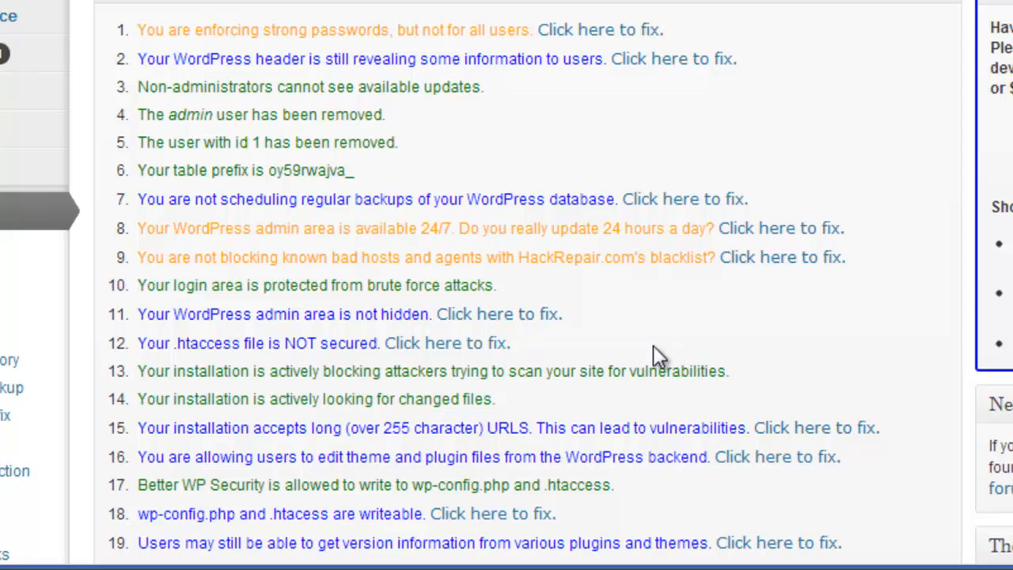
mouse_move(664, 297)
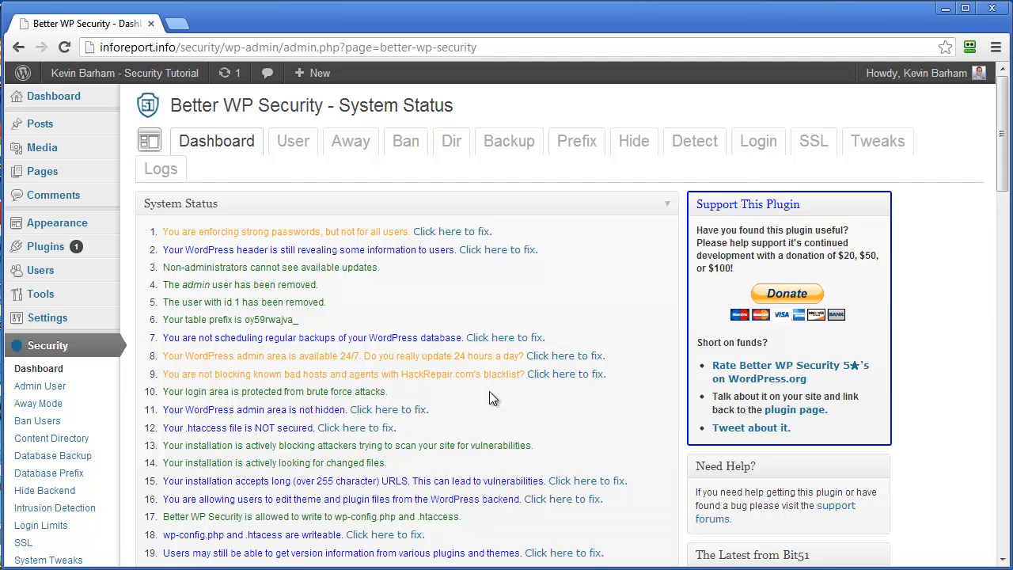
mouse_move(677, 451)
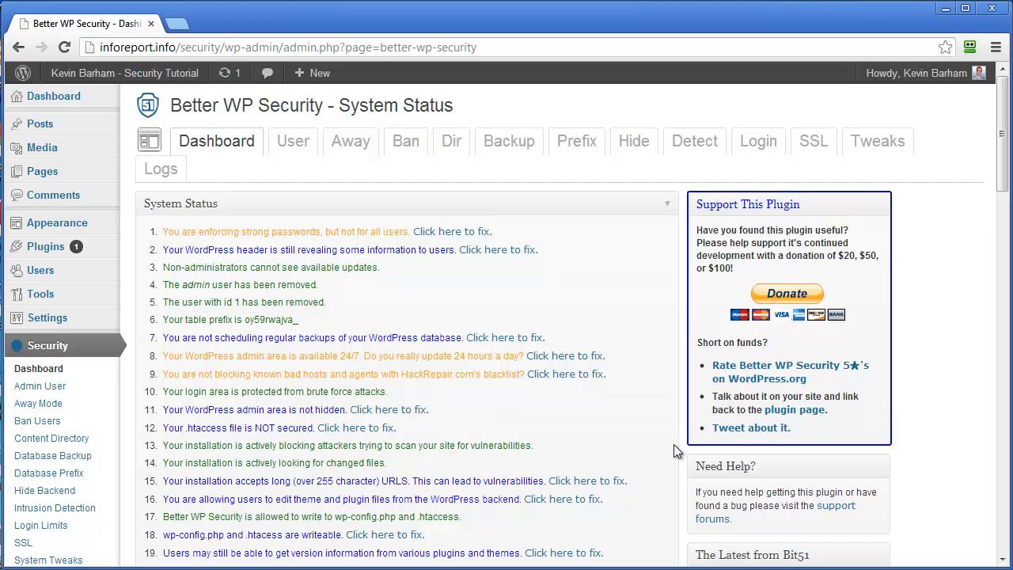